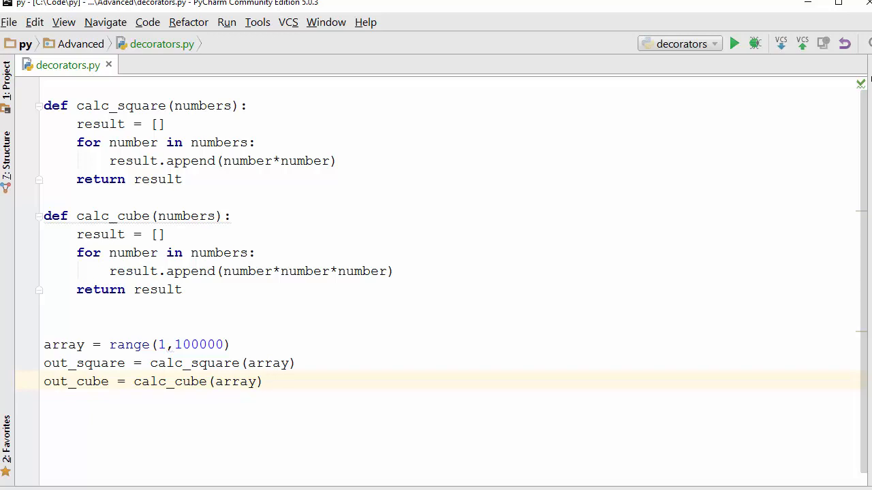
pyautogui.moveTo(670, 381)
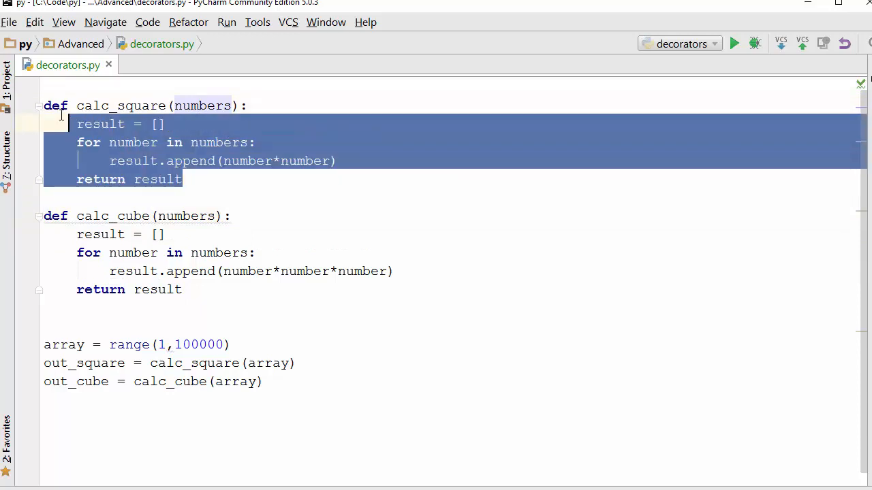
# Review calc_square's squaring loop and add import time at the top of decorators.py.
pyautogui.click(199, 106)
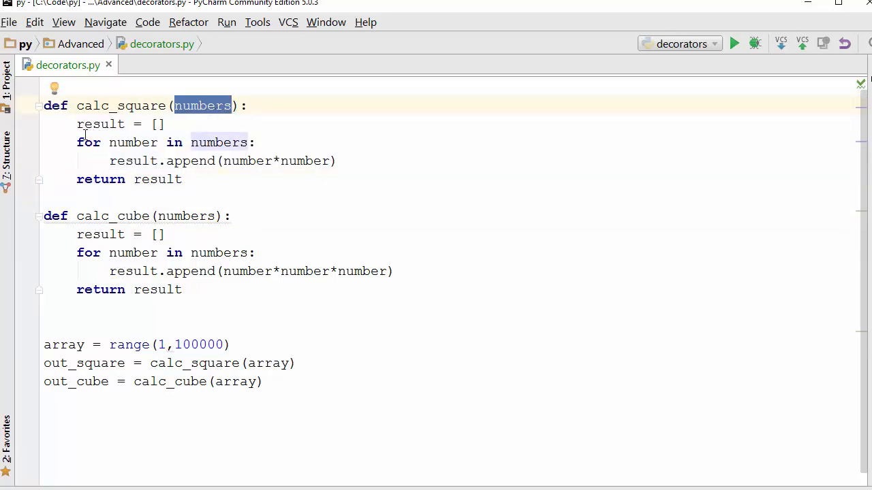
pyautogui.moveTo(76, 143); pyautogui.dragTo(297, 161)
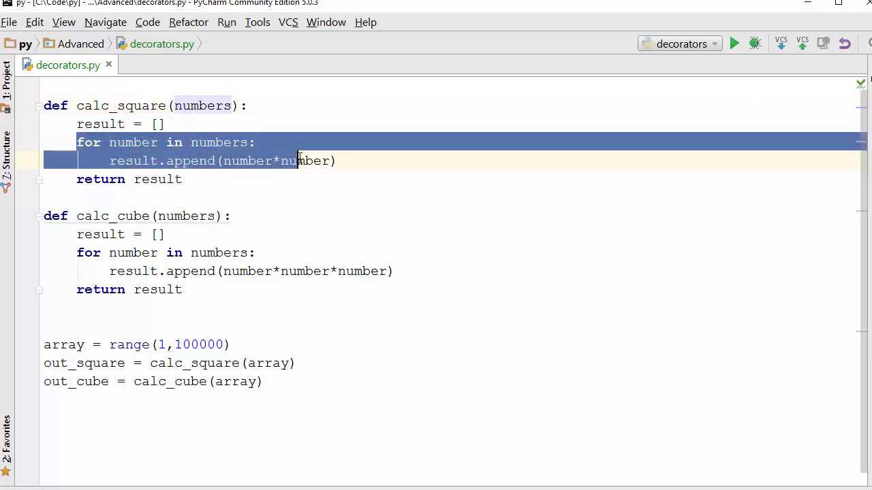
pyautogui.doubleClick(248, 161)
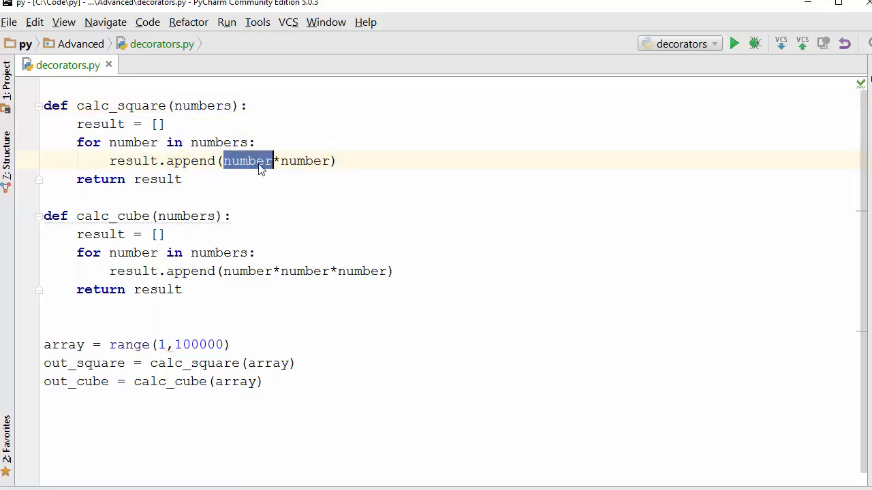
pyautogui.click(188, 180)
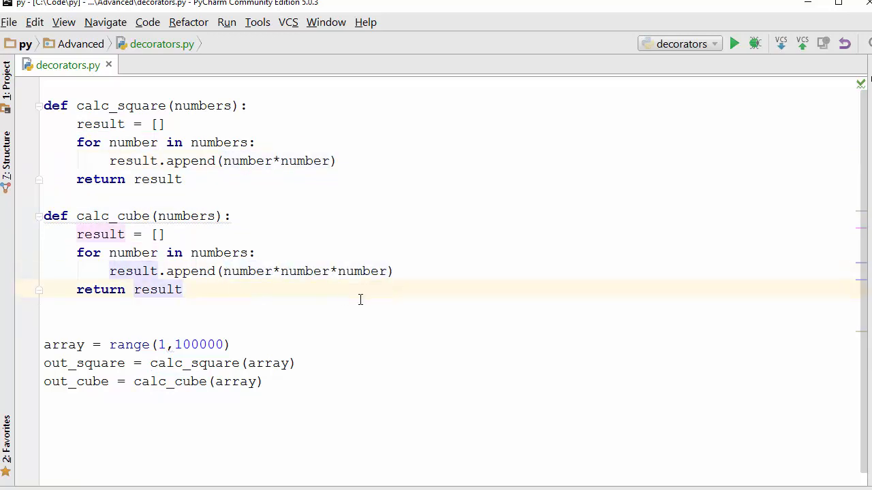
pyautogui.moveTo(43, 362); pyautogui.dragTo(262, 381)
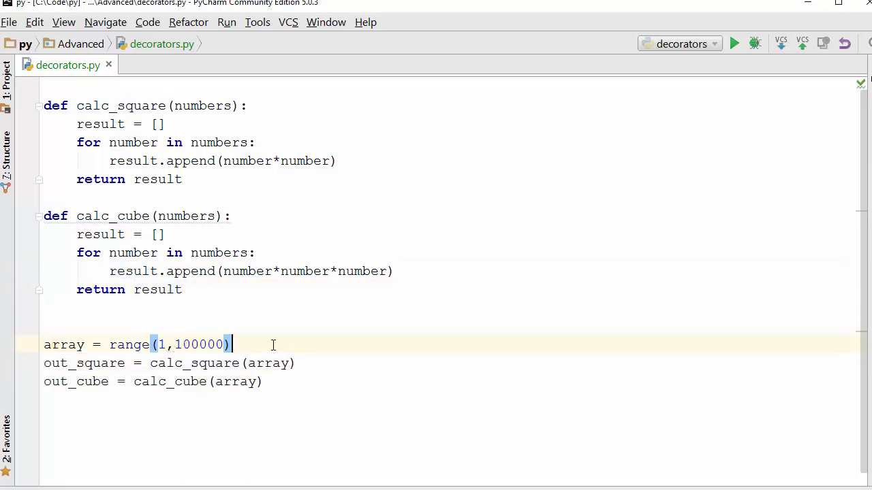
pyautogui.moveTo(292, 122)
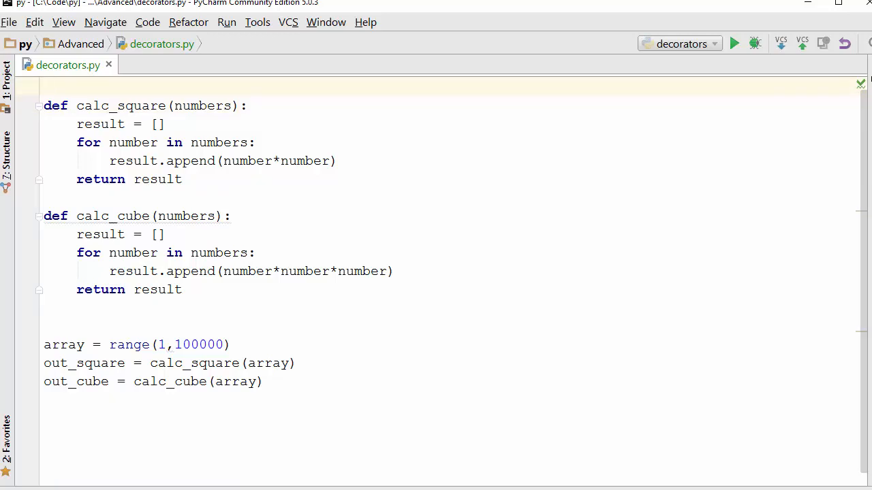
pyautogui.write('import')
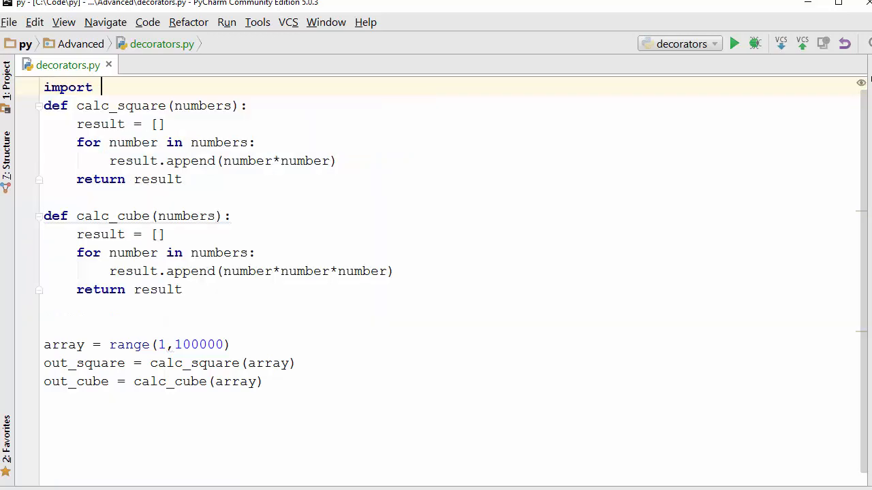
pyautogui.write('time')
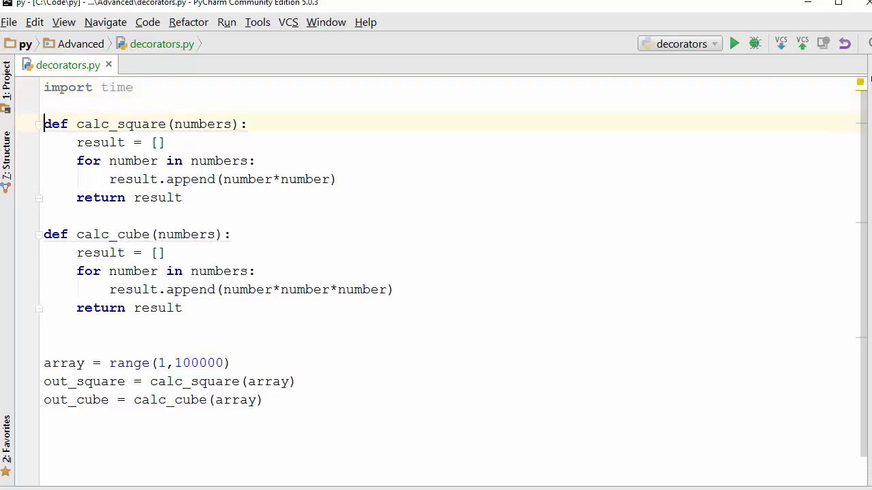
# Record start = time.time() before the loop and end = time.time() after it in calc_square.
pyautogui.write('start = time.time(')
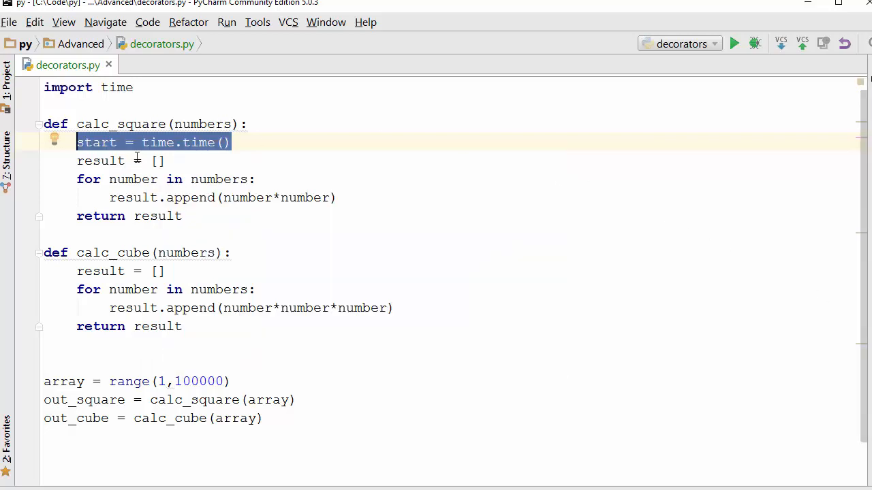
pyautogui.click(233, 143)
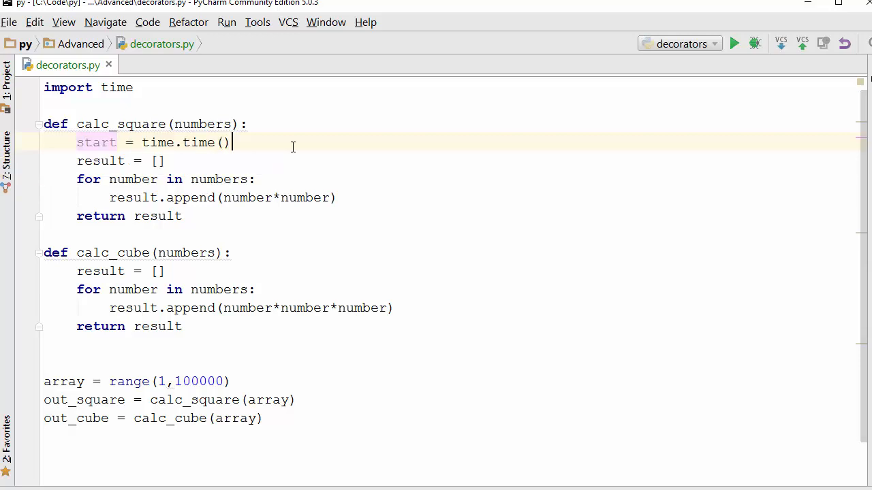
pyautogui.press('enter')
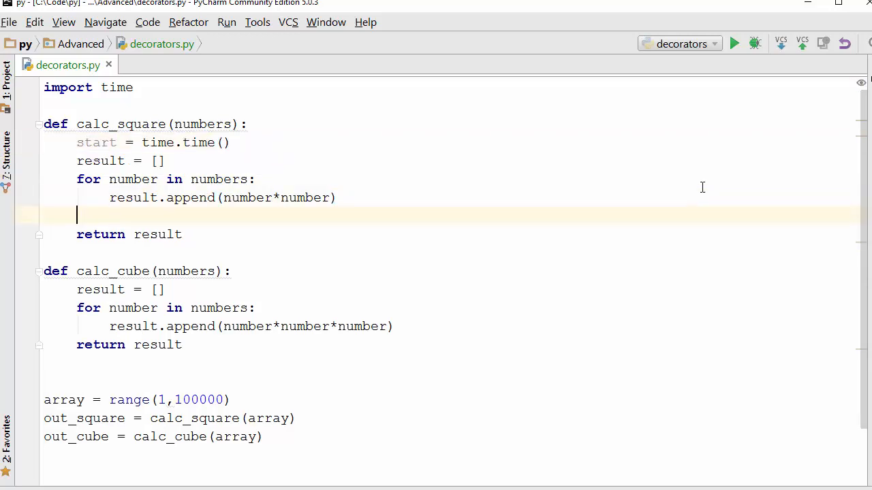
pyautogui.write('end = time')
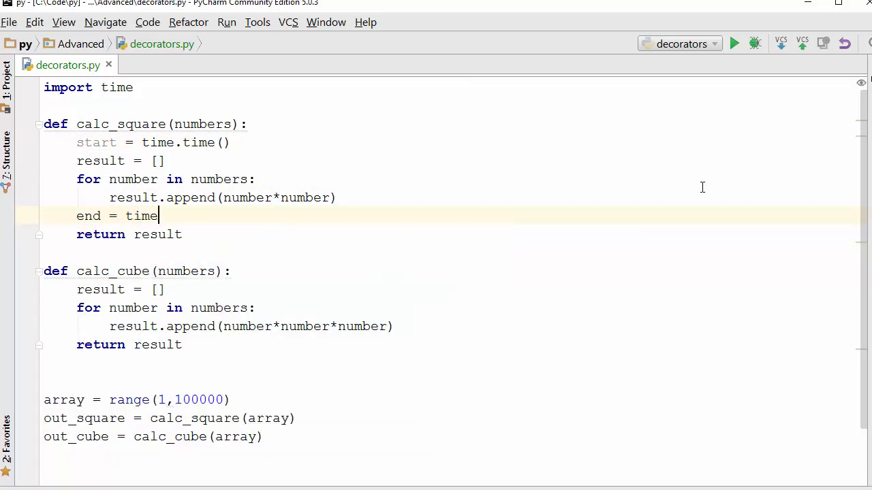
pyautogui.write('.time()')
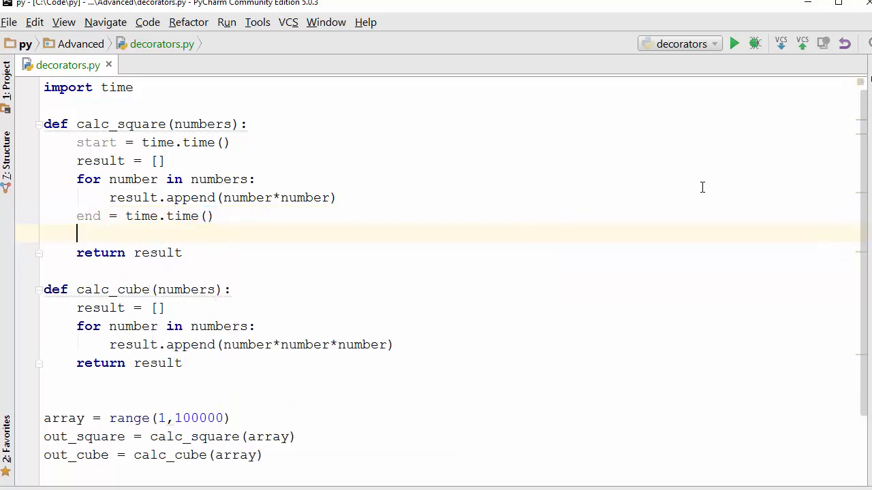
# Print "calc_square took" with (end-start)*1000 and " mil sec" before returning.
pyautogui.write('print("c"')
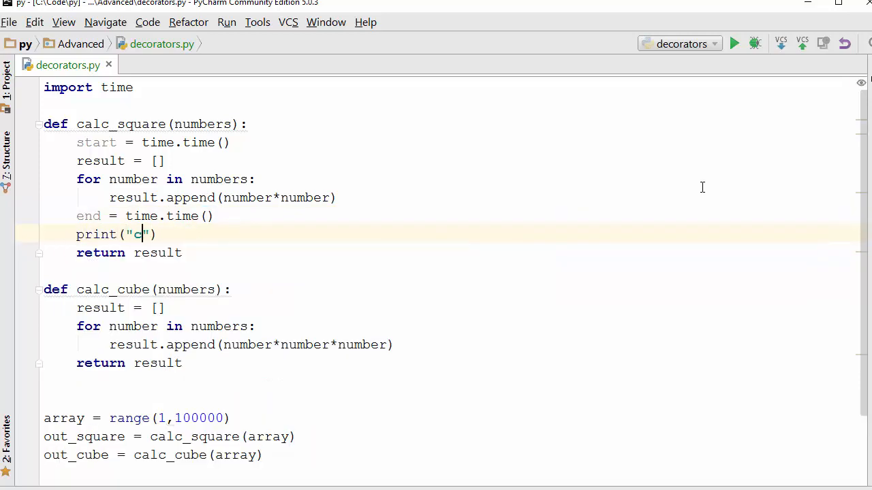
pyautogui.write('alc_square took')
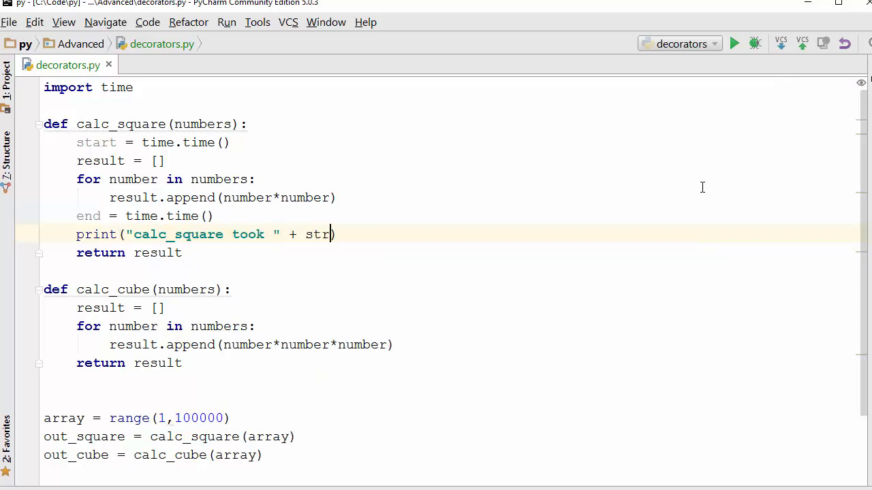
pyautogui.write('( (')
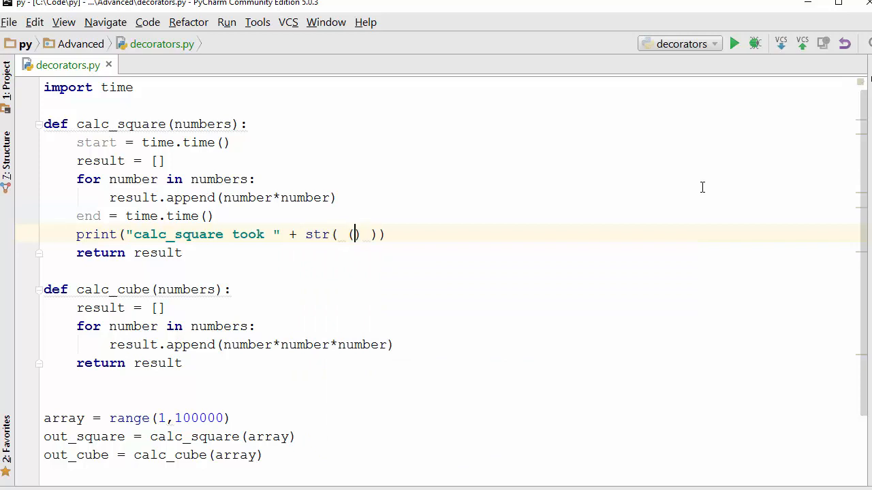
pyautogui.write('end-start')
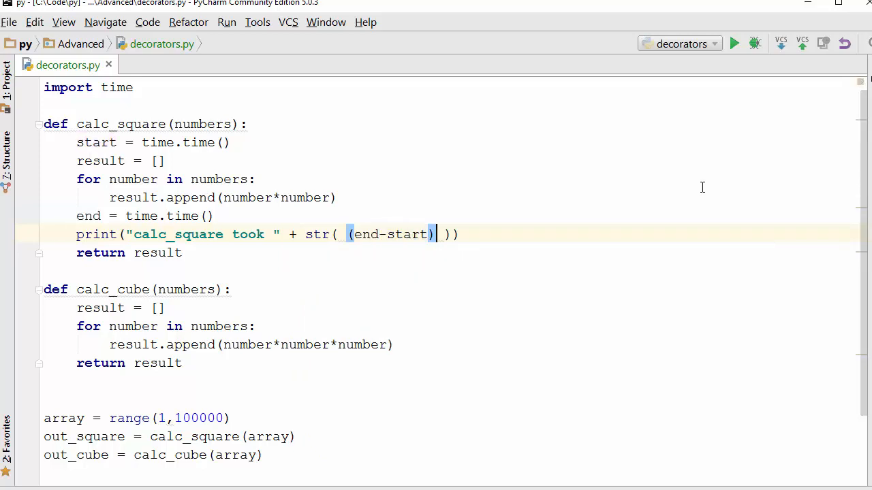
pyautogui.write('*1000')
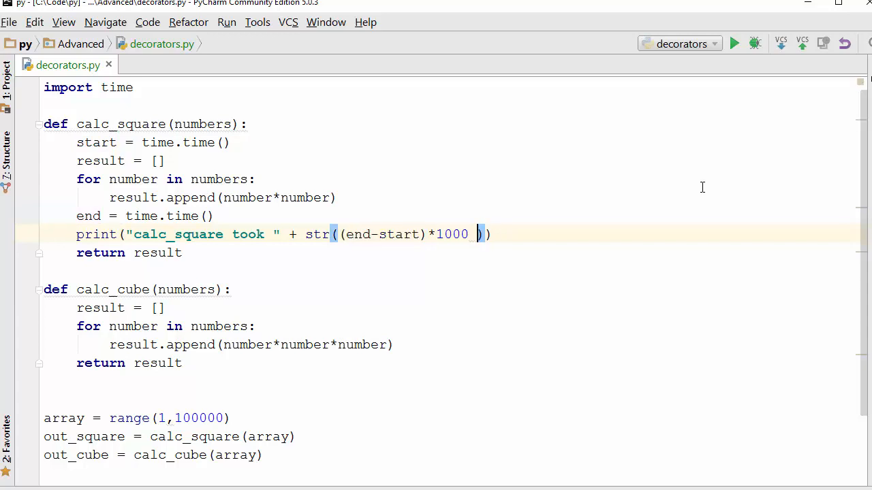
pyautogui.write('+ ""')
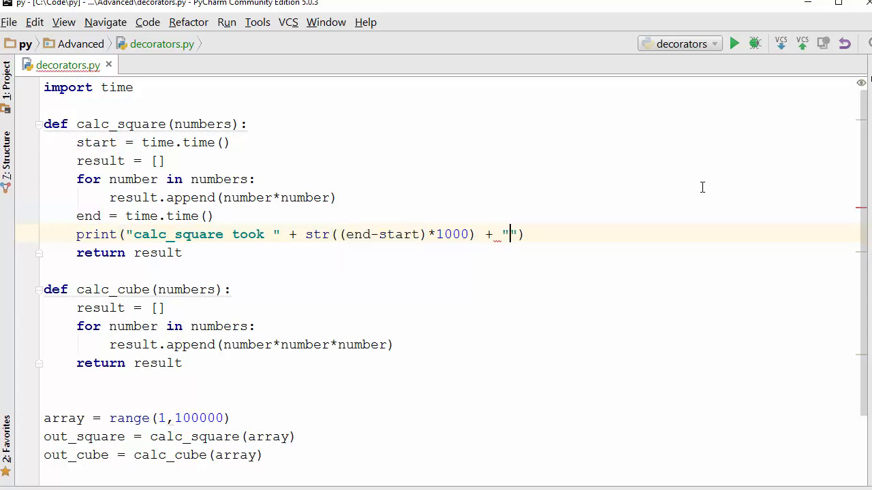
pyautogui.write('mil sec')
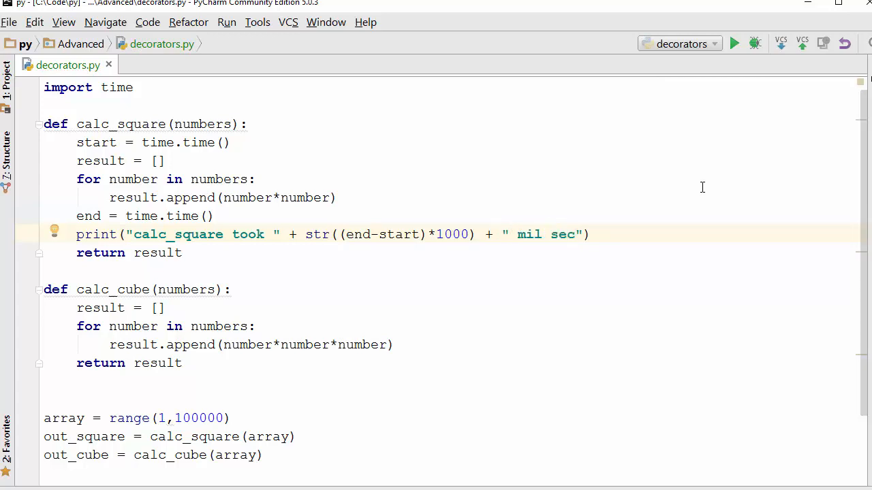
# Copy the timing lines into calc_cube and rename its print message to calc_cube.
pyautogui.click(96, 143)
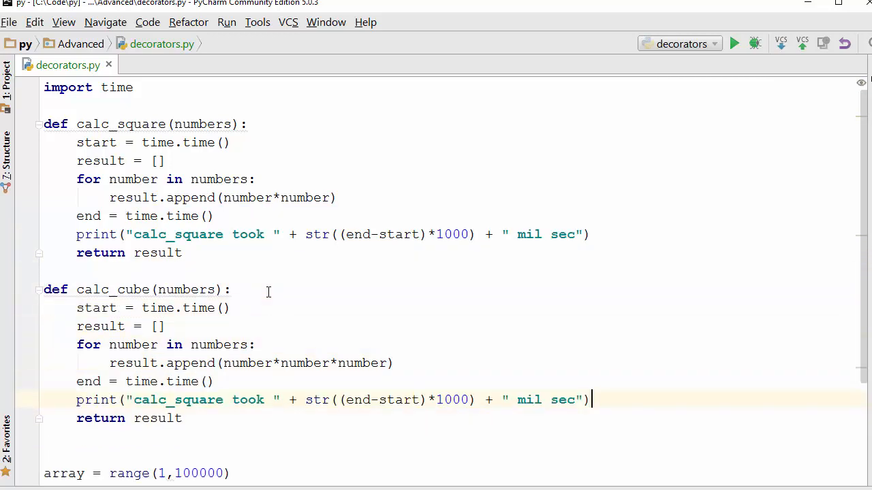
pyautogui.doubleClick(112, 289)
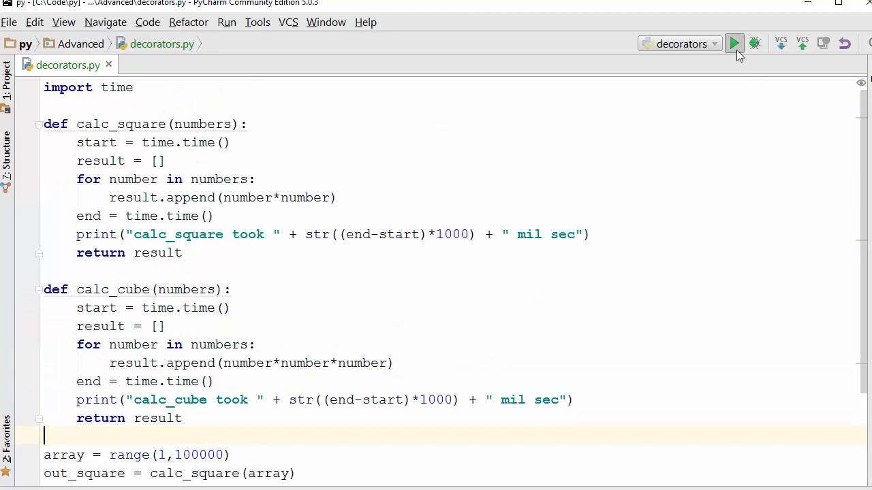
# Run decorators.py, showing calc_square ~14 and calc_cube ~19.6 mil sec, then hide the output.
pyautogui.click(734, 44)
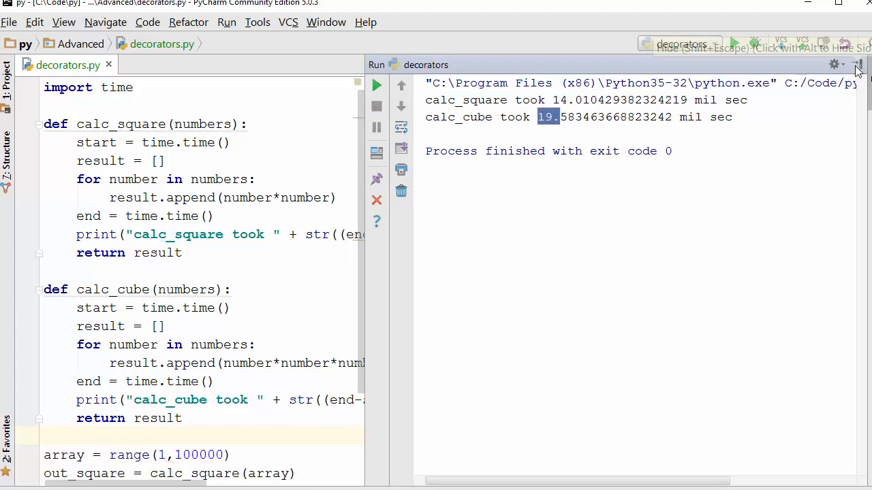
pyautogui.click(858, 64)
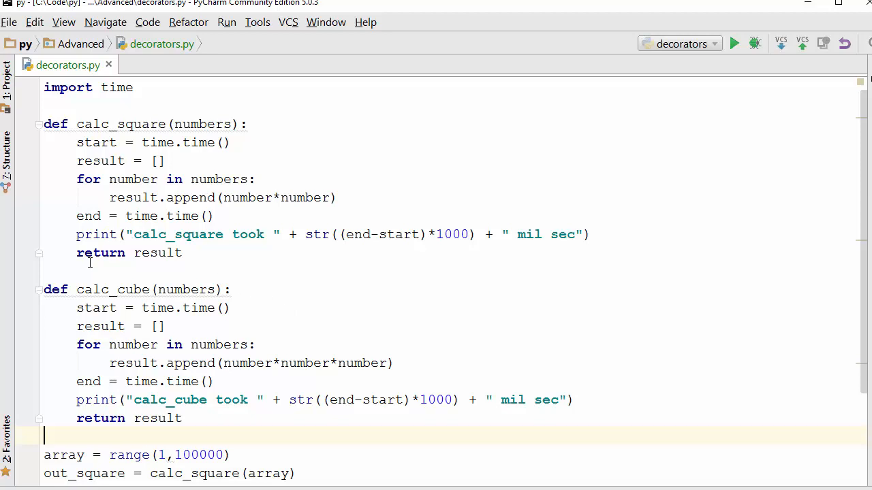
pyautogui.moveTo(210, 294)
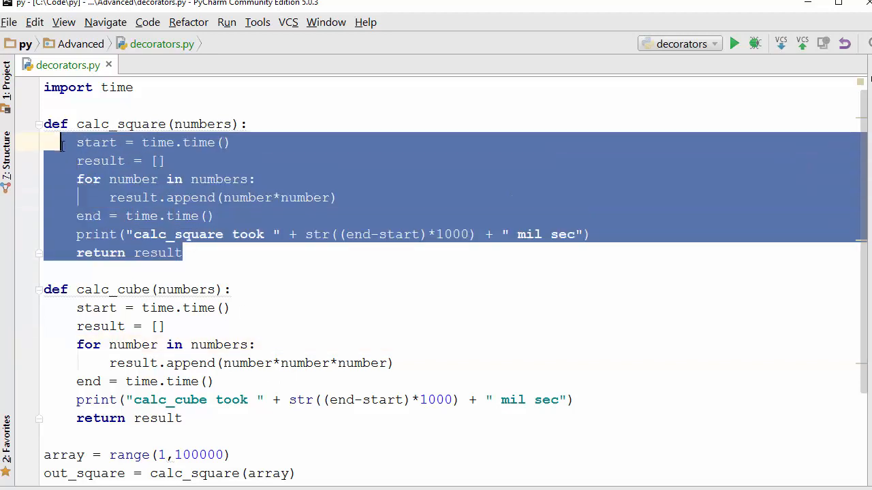
# Undo the edits so calc_square and calc_cube lose their timing lines, keeping import time.
pyautogui.click(184, 252)
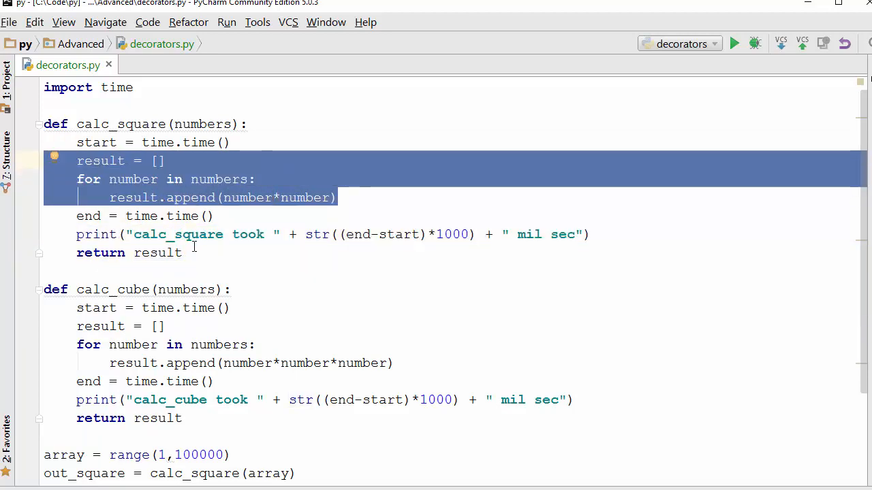
pyautogui.click(181, 252)
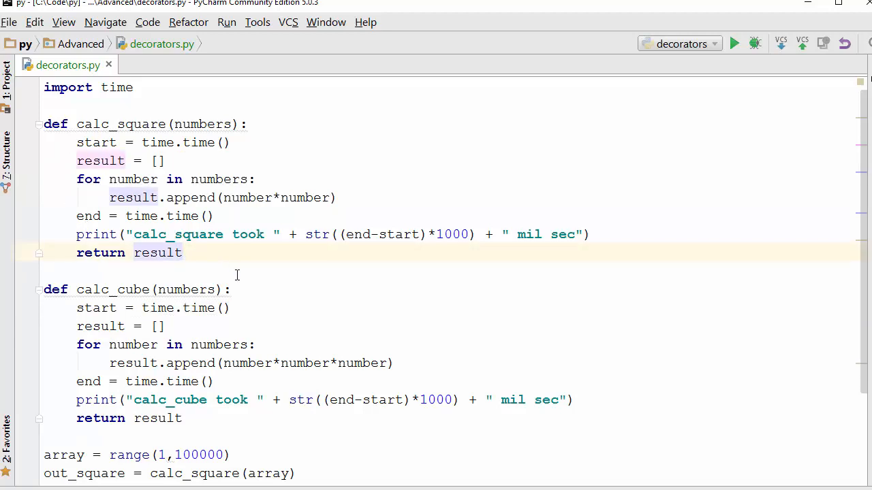
pyautogui.moveTo(305, 308)
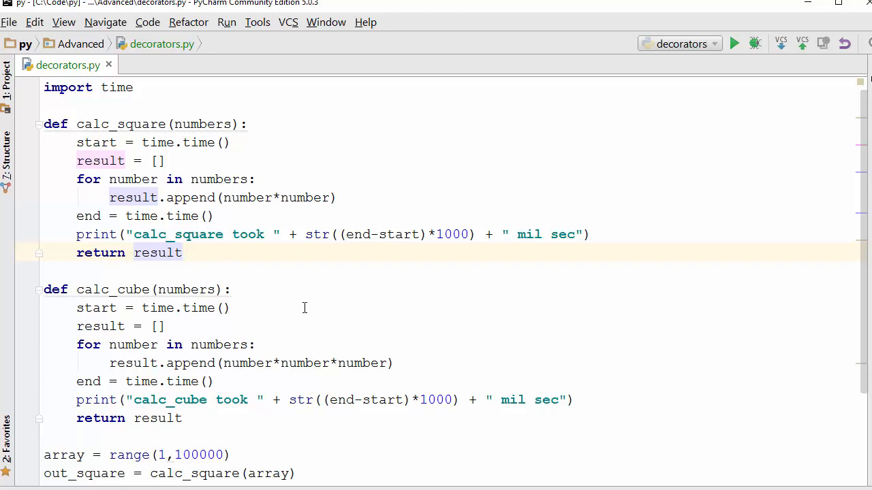
pyautogui.click(181, 252)
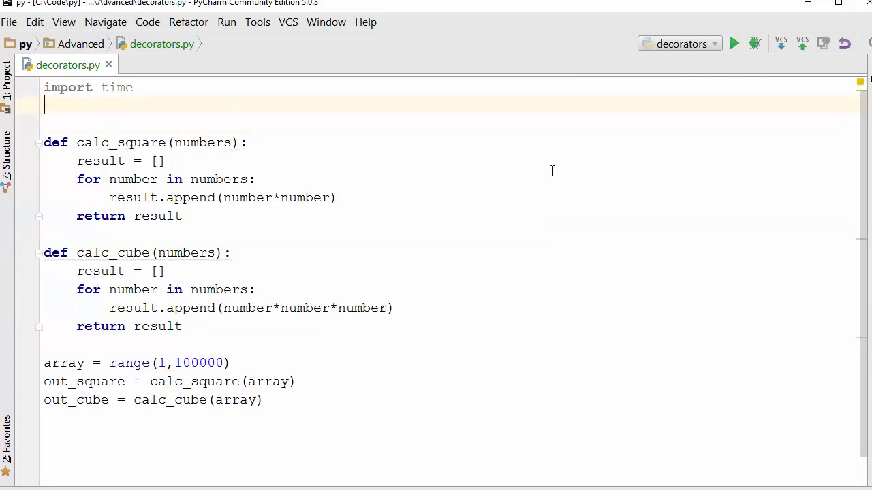
# Declare def time_it(func): below the import, above calc_square.
pyautogui.write('def time')
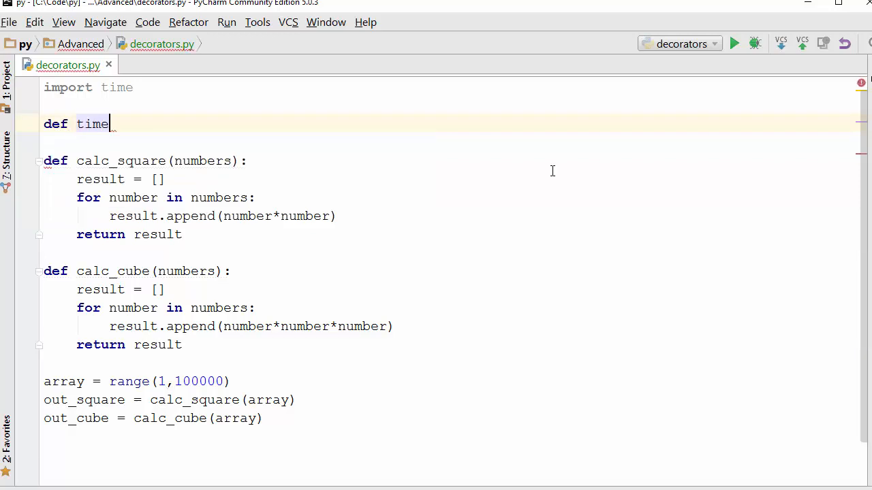
pyautogui.write('_it')
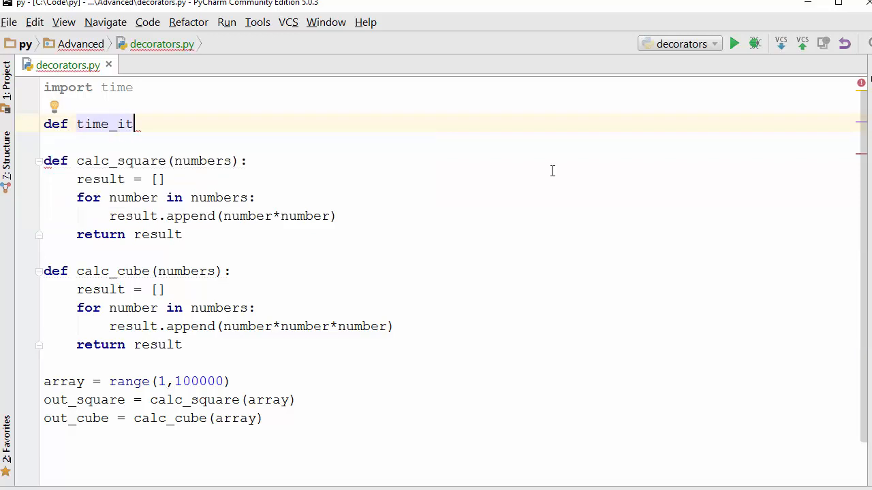
pyautogui.write('()')
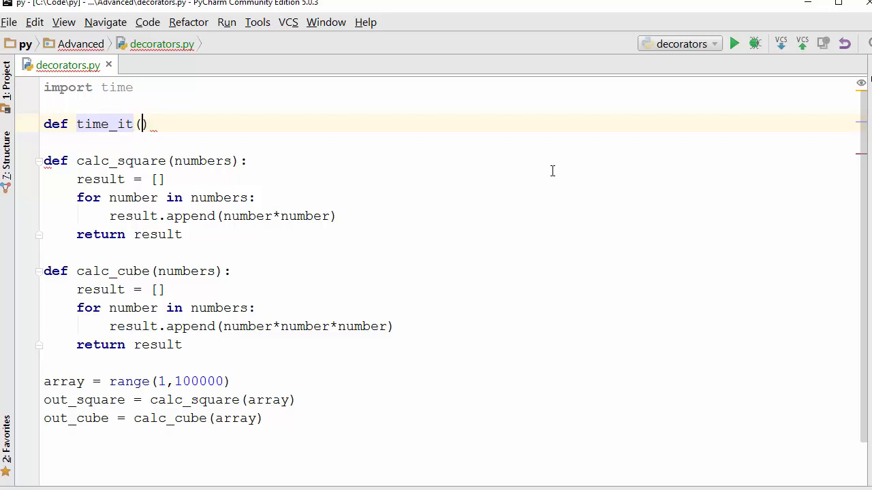
pyautogui.write('func')
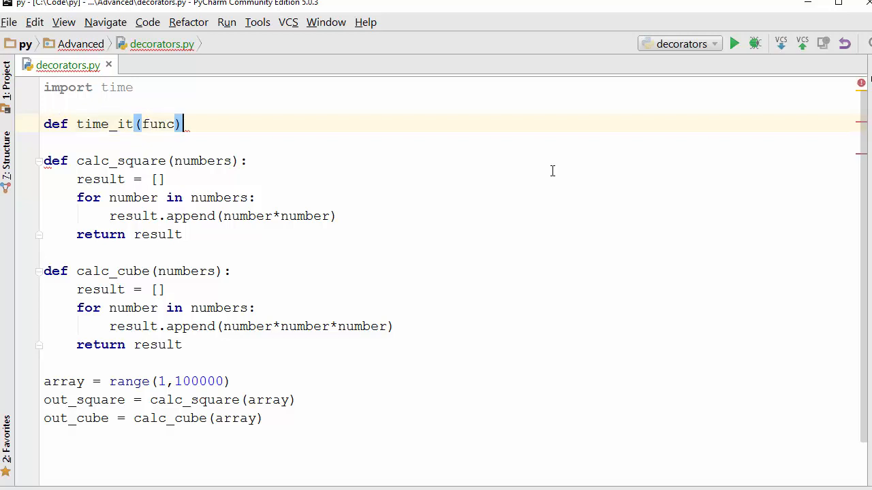
pyautogui.write(':')
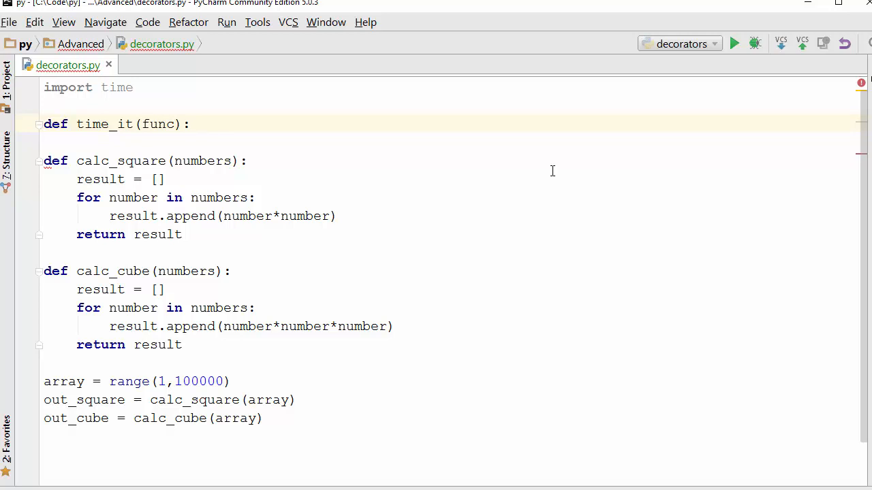
pyautogui.moveTo(264, 173)
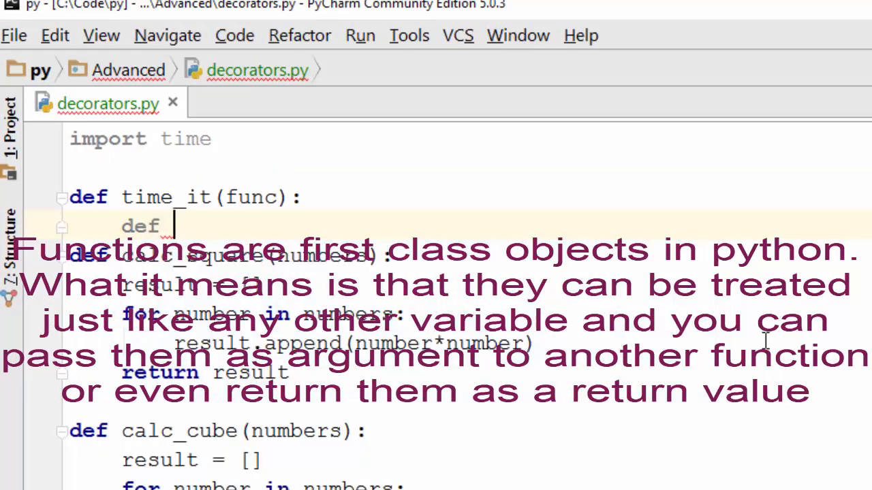
# Nest def wrapper(*args, **kwargs): inside time_it, accepting the kwargs completion.
pyautogui.write('wrapper')
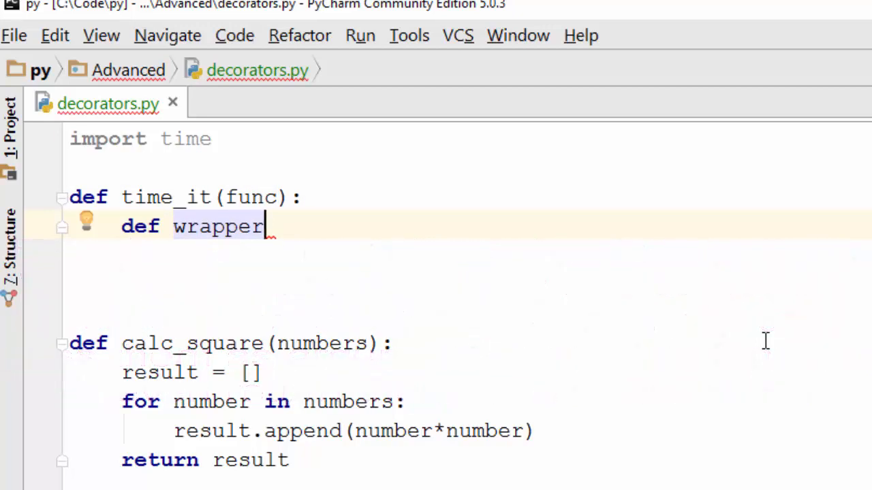
pyautogui.write('()')
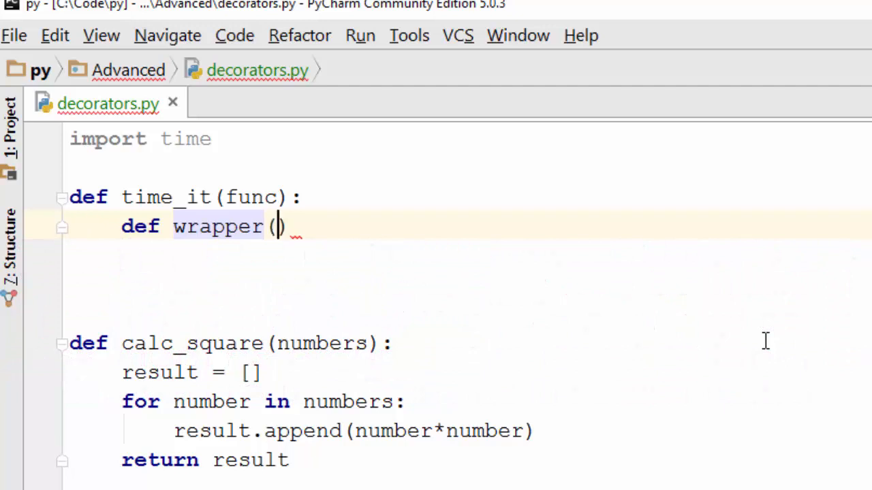
pyautogui.write('*args,')
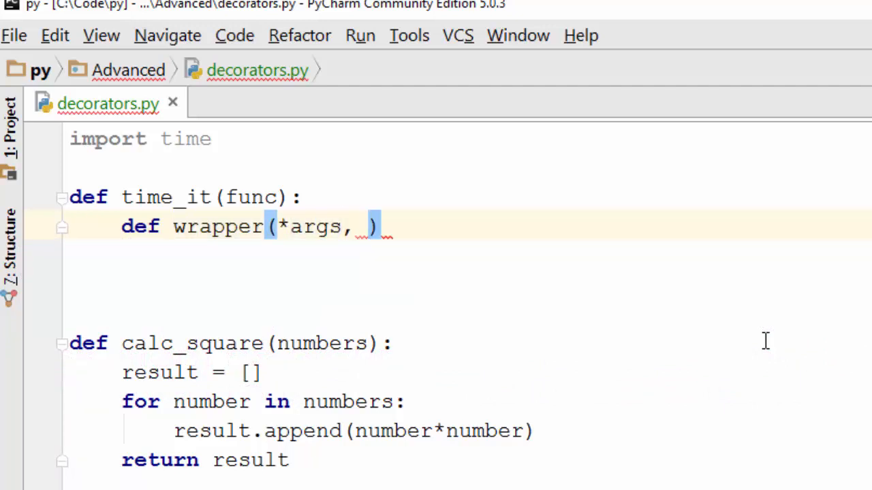
pyautogui.write('**k')
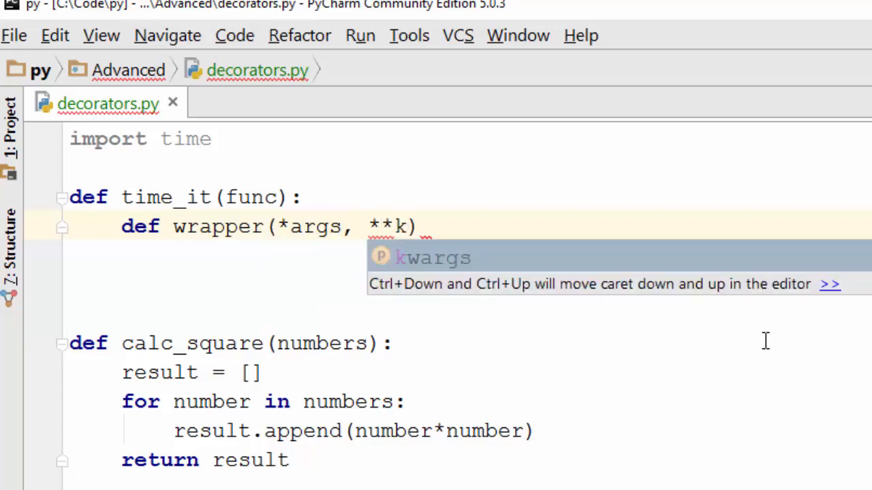
pyautogui.press('tab')
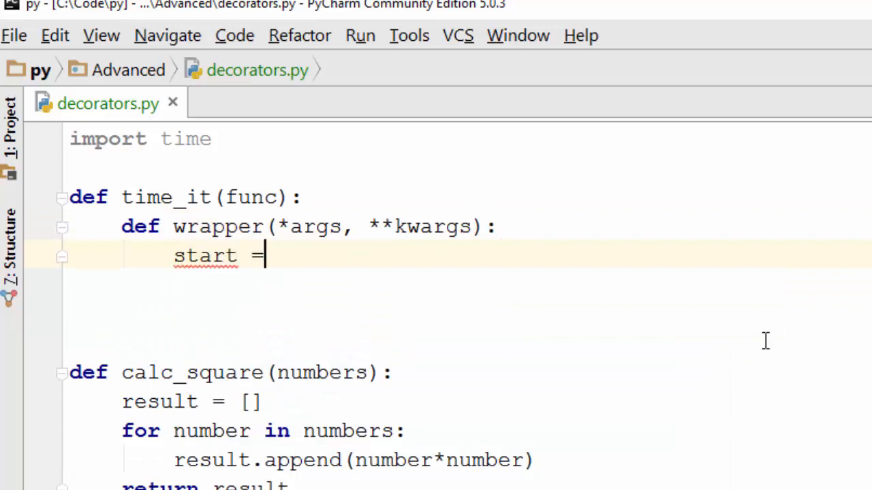
# In wrapper, record start, call result = func(*args, **kwargs), then record end with time.time().
pyautogui.write('time.time()')
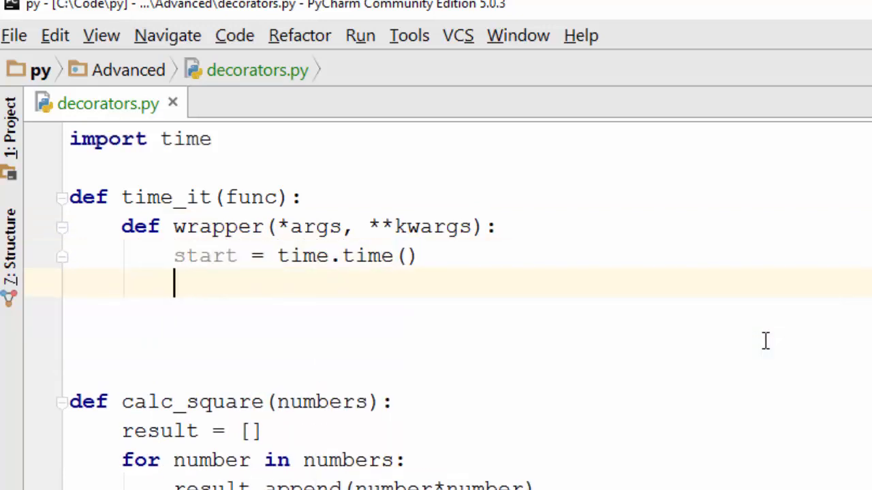
pyautogui.write('res')
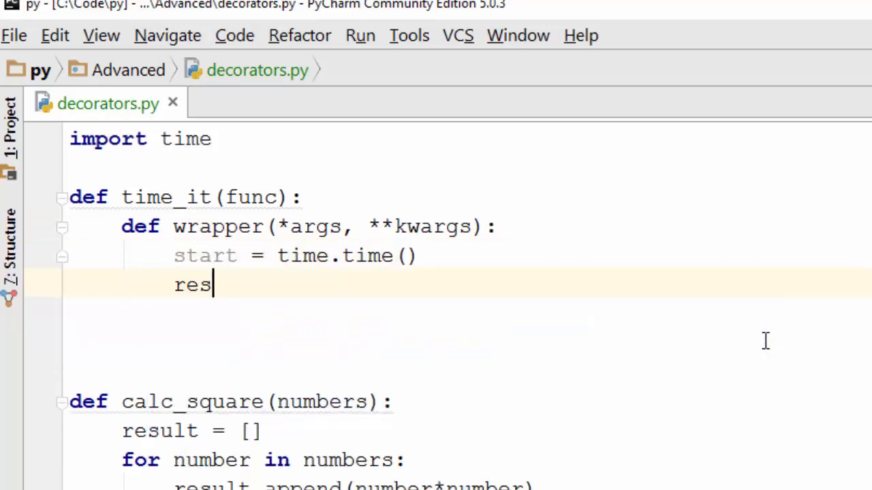
pyautogui.write('ult =')
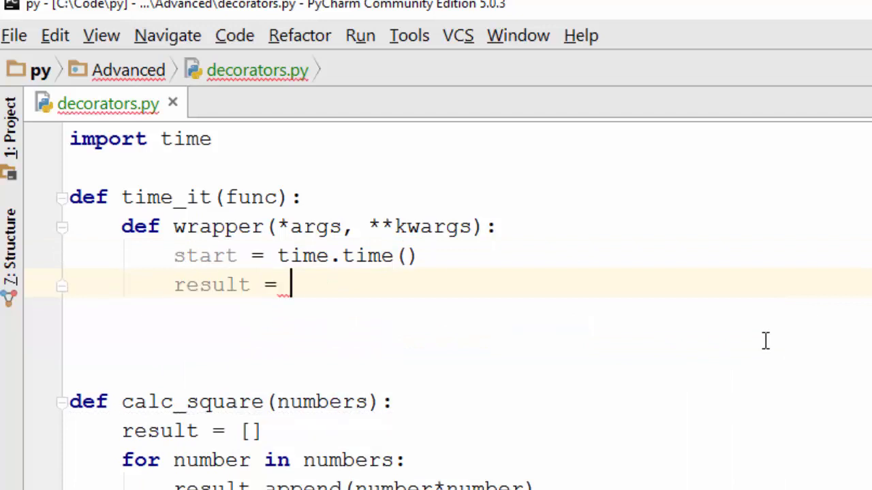
pyautogui.write('func')
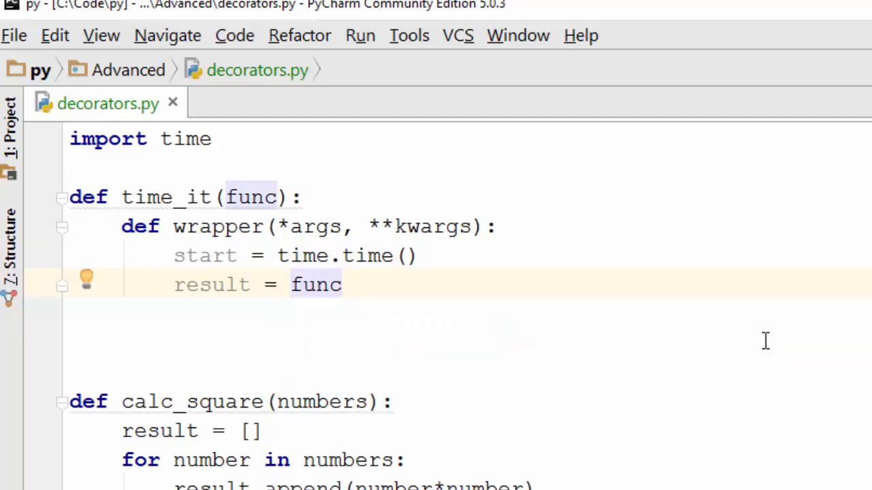
pyautogui.write('(*args,**')
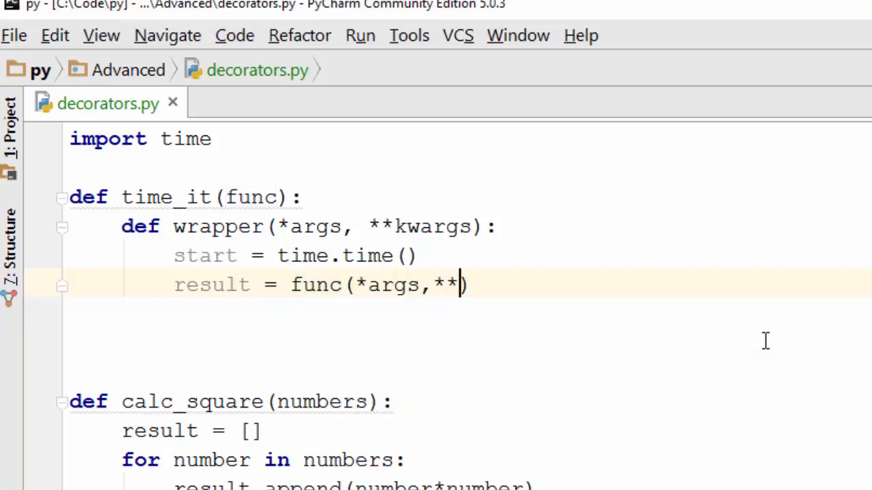
pyautogui.write('kwargs')
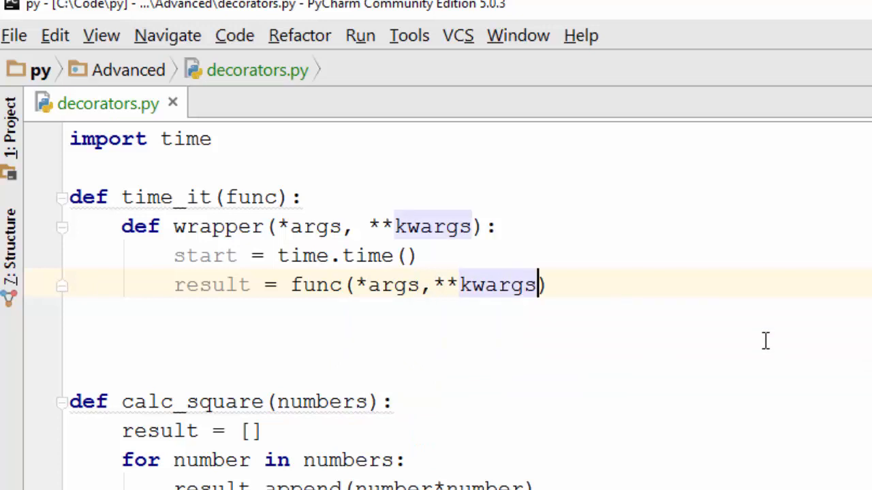
pyautogui.write('end =')
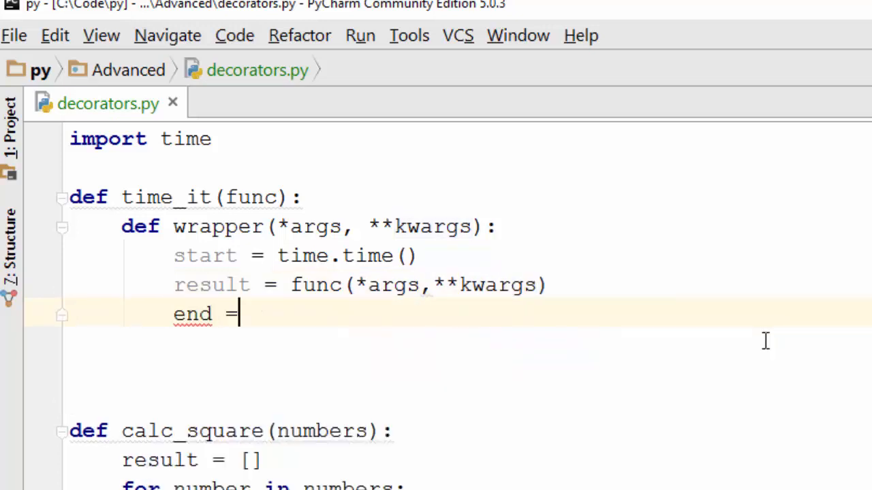
pyautogui.write('time.time(')
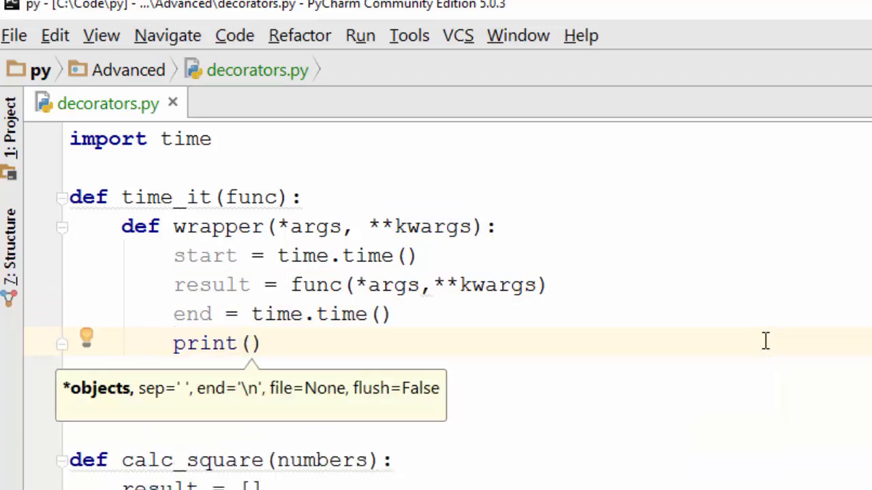
# Print func.__name__ + " took" with (end-start)*1000 in wrapper.
pyautogui.write('func.__name__')
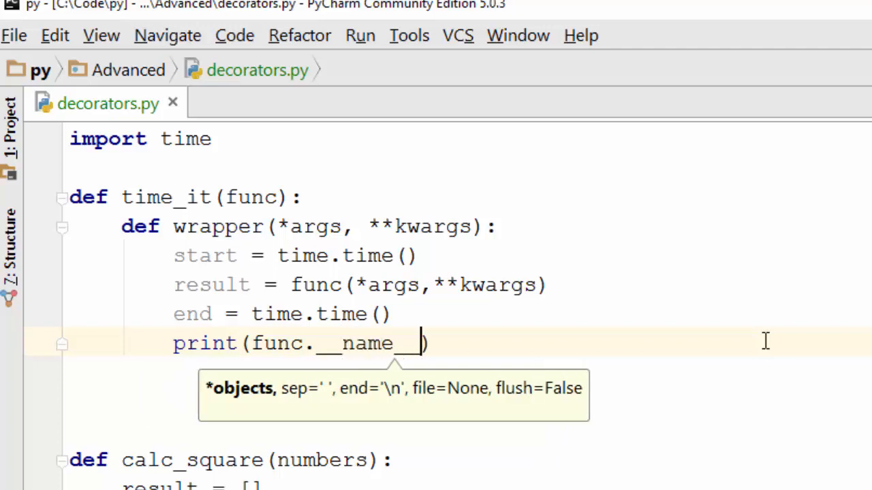
pyautogui.doubleClick(368, 344)
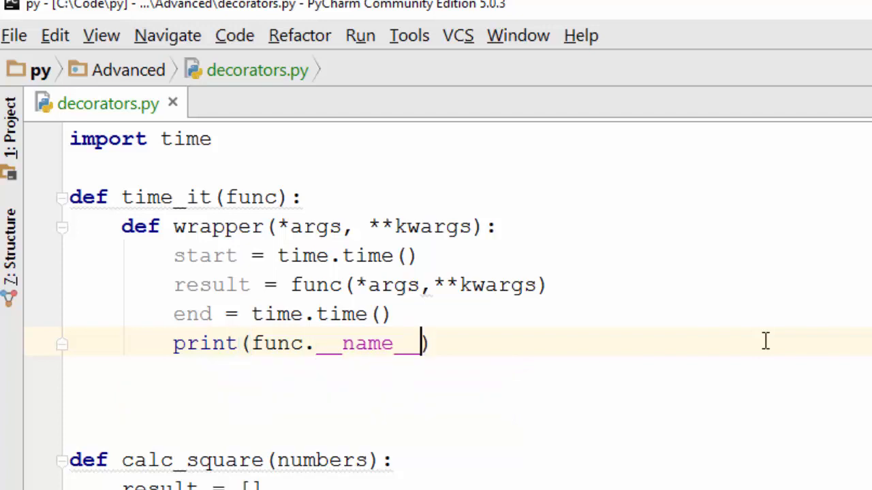
pyautogui.write('+"')
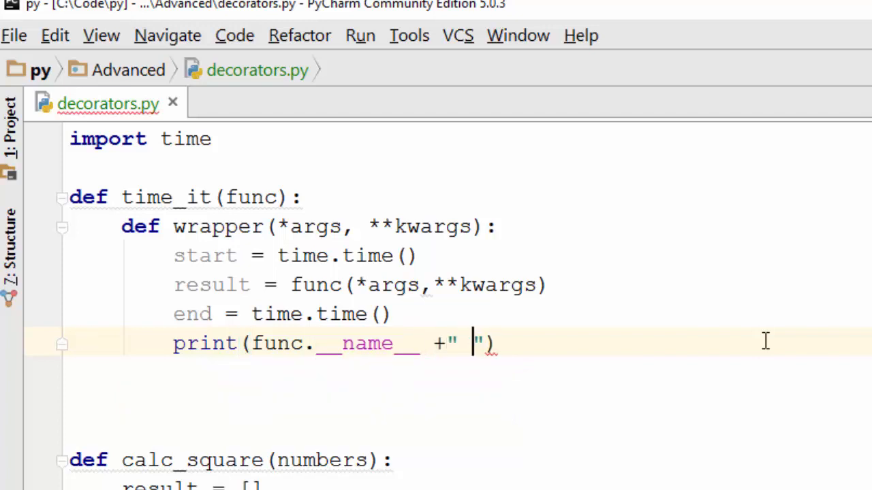
pyautogui.write('took')
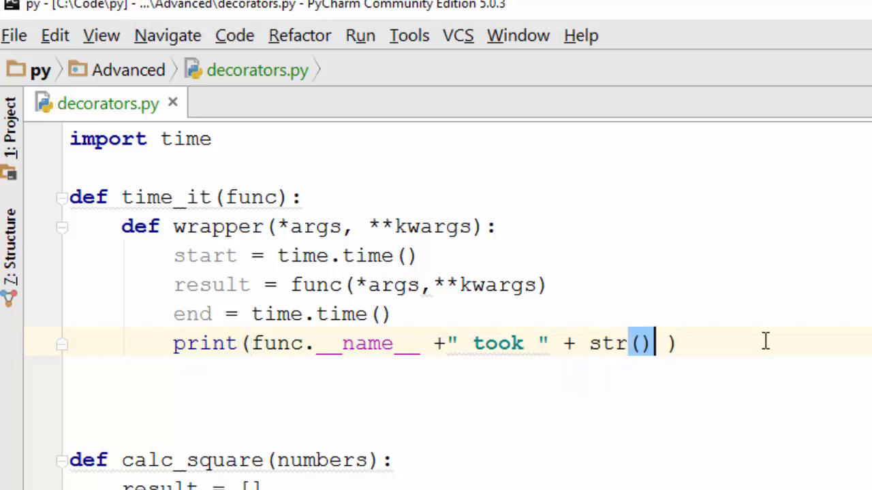
pyautogui.write('(end-s')
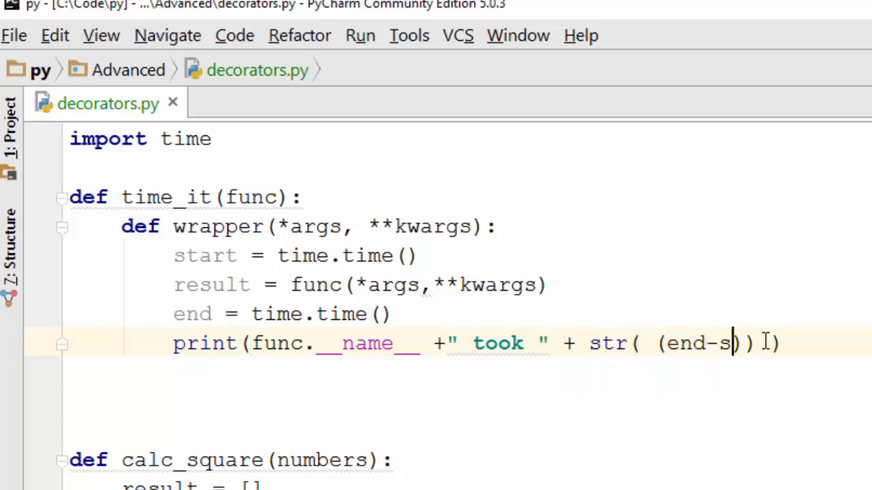
pyautogui.write('tart)*')
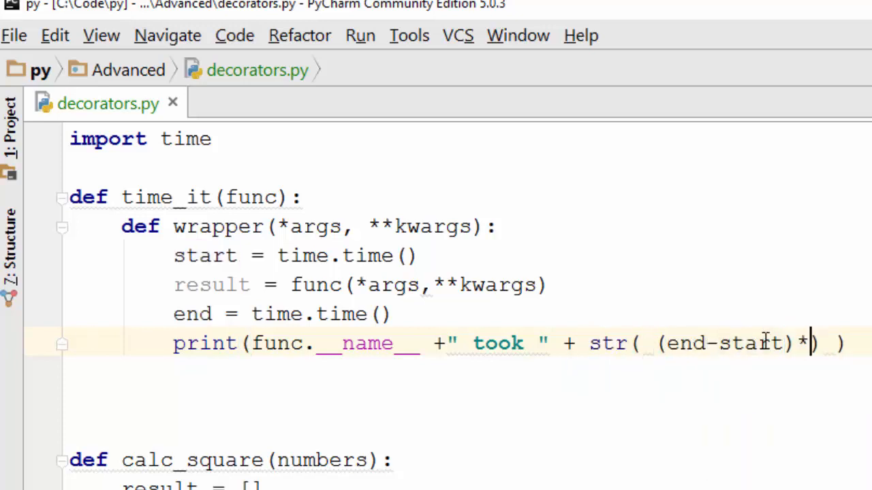
pyautogui.write('1000')
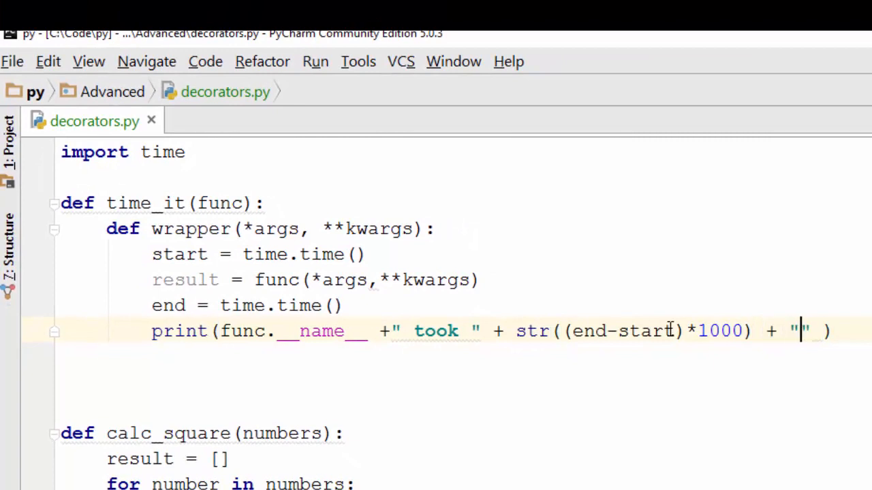
# Finish the print with "mil sec" and have wrapper return result.
pyautogui.write('mil sec')
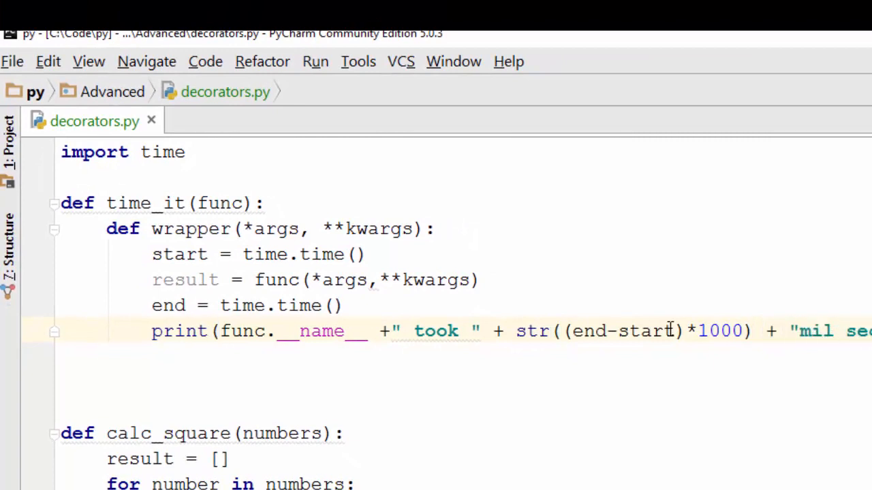
pyautogui.press('enter')
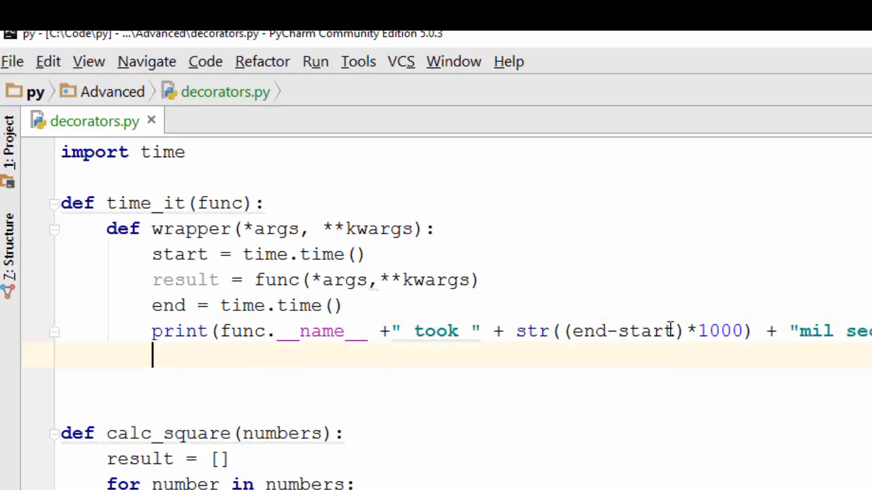
pyautogui.write('result')
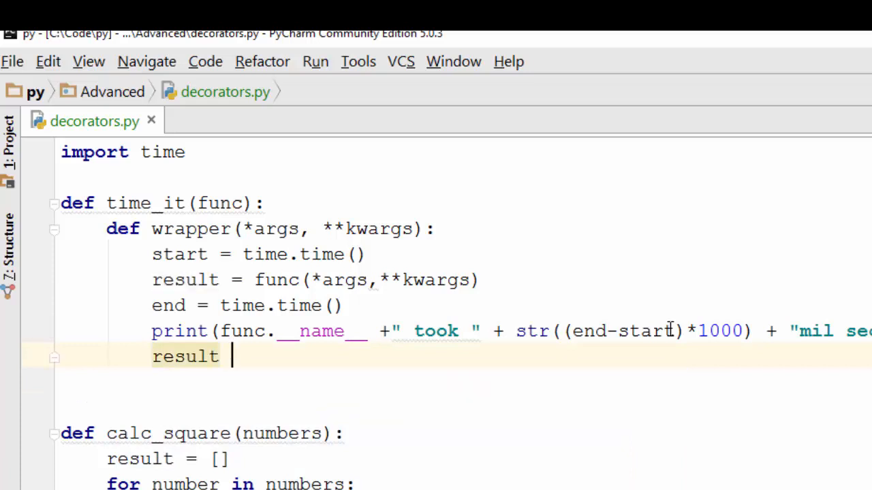
# End time_it with return wrapper, completing the decorator.
pyautogui.write('reurn')
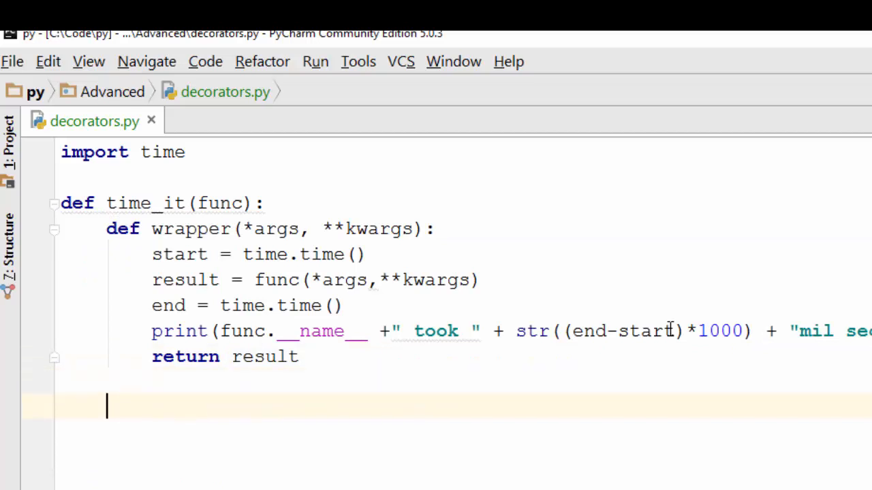
pyautogui.write('return')
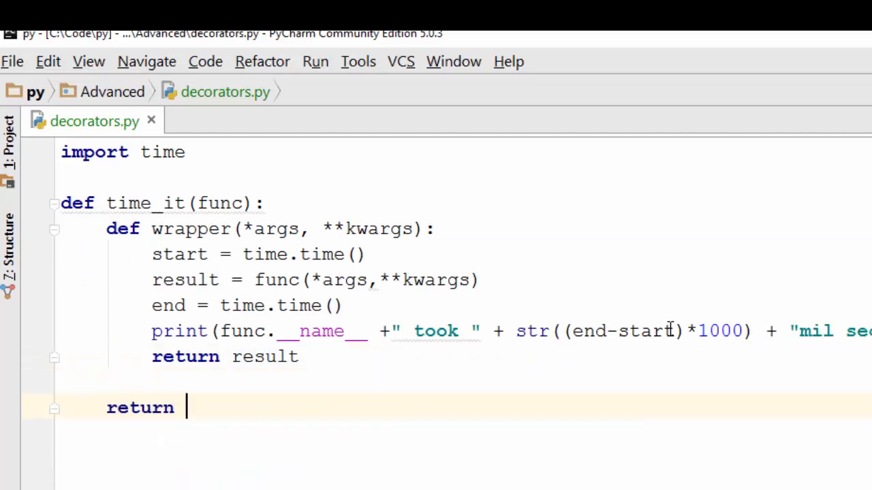
pyautogui.write('wrapper()')
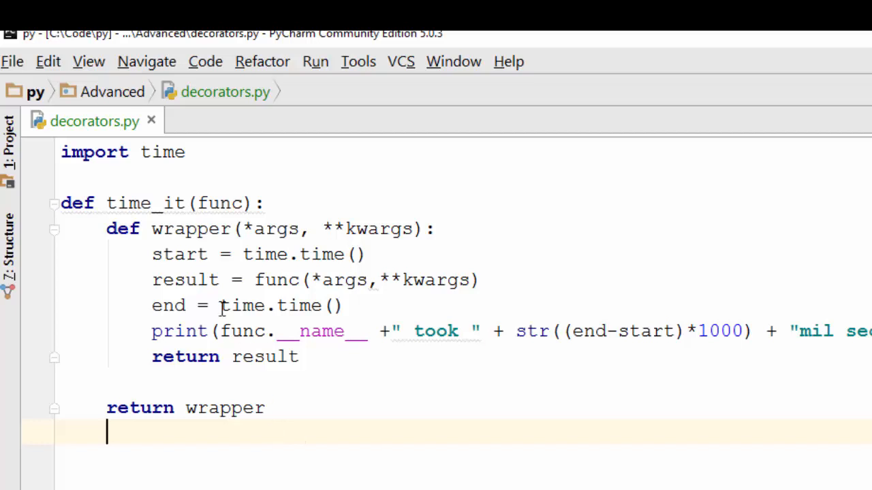
pyautogui.doubleClick(219, 203)
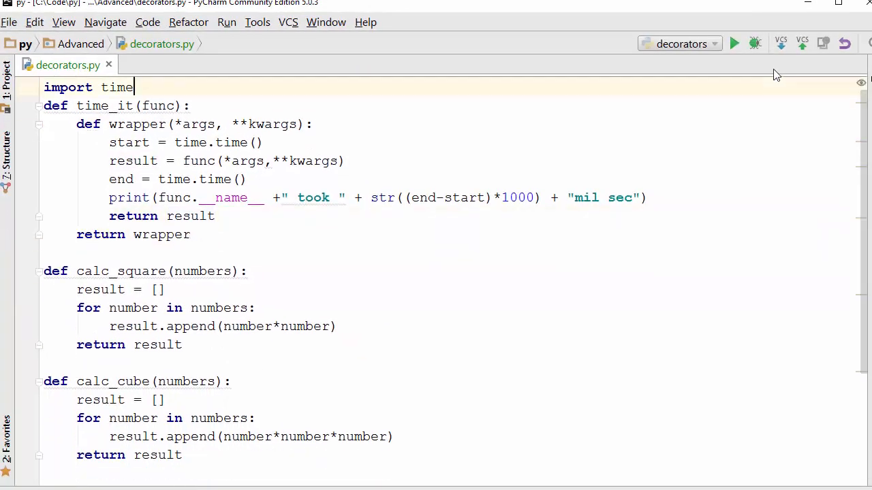
pyautogui.click(734, 43)
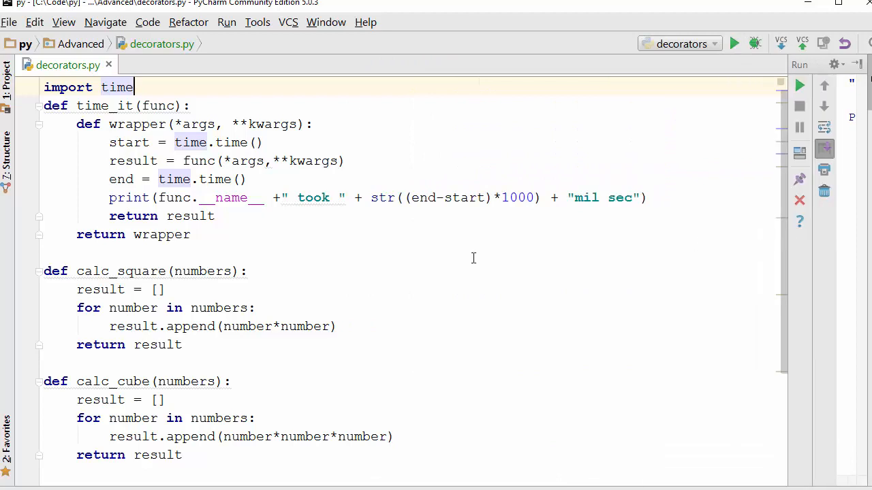
pyautogui.doubleClick(103, 106)
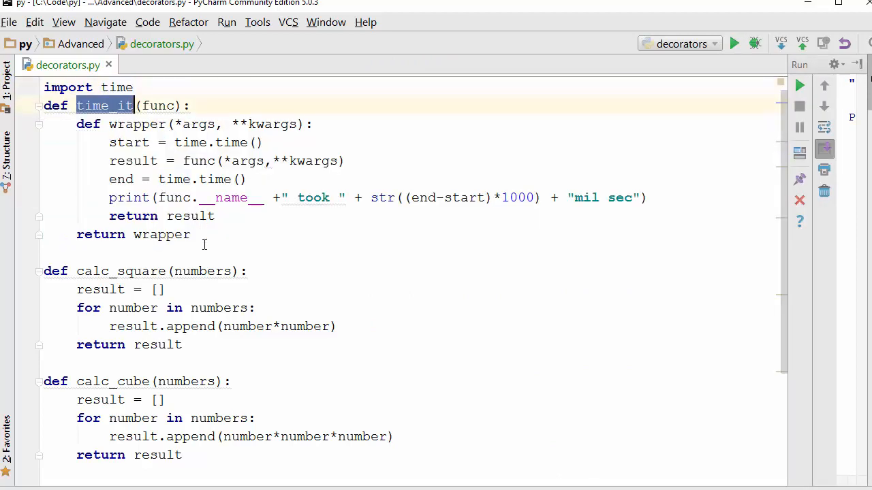
pyautogui.write('@')
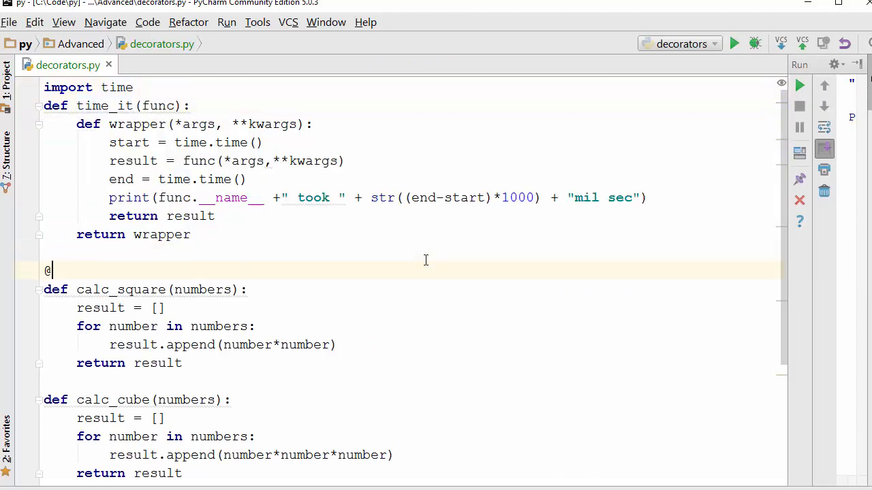
pyautogui.write('time_it')
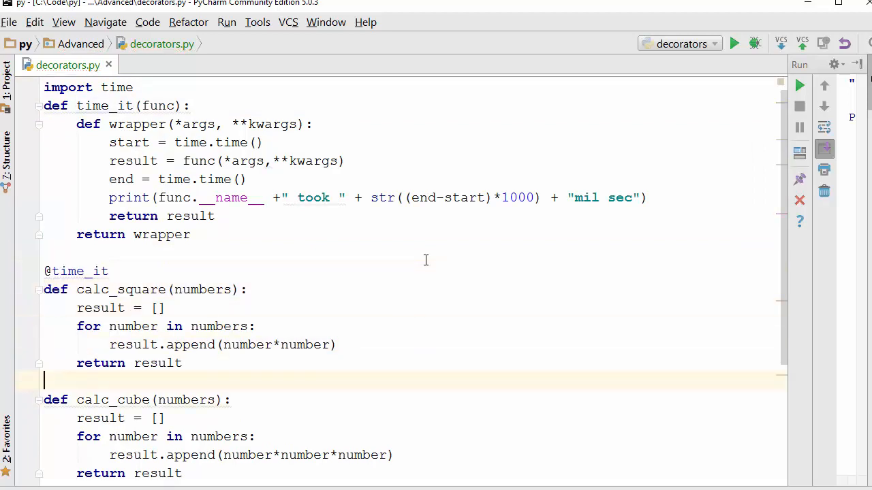
pyautogui.write('@time_it')
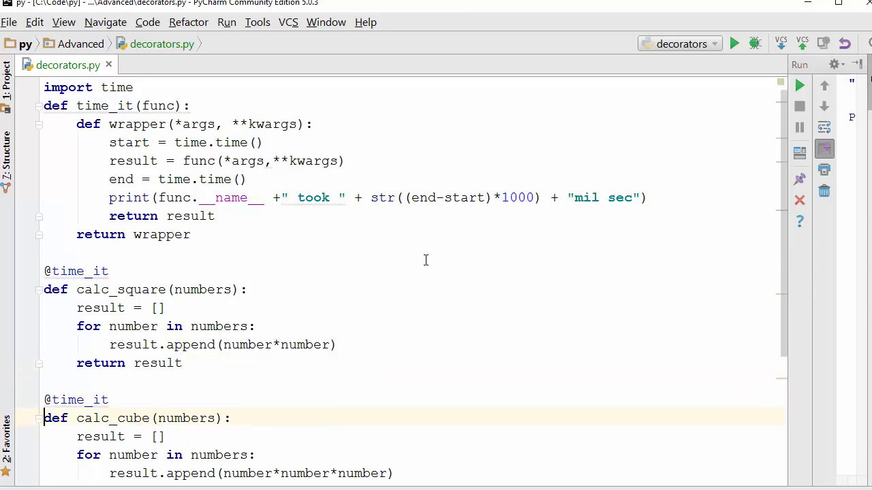
pyautogui.click(107, 400)
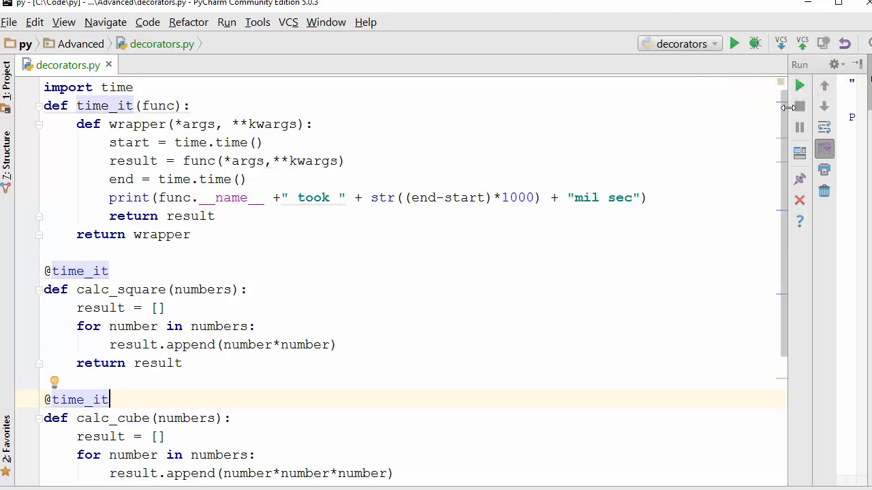
pyautogui.click(735, 44)
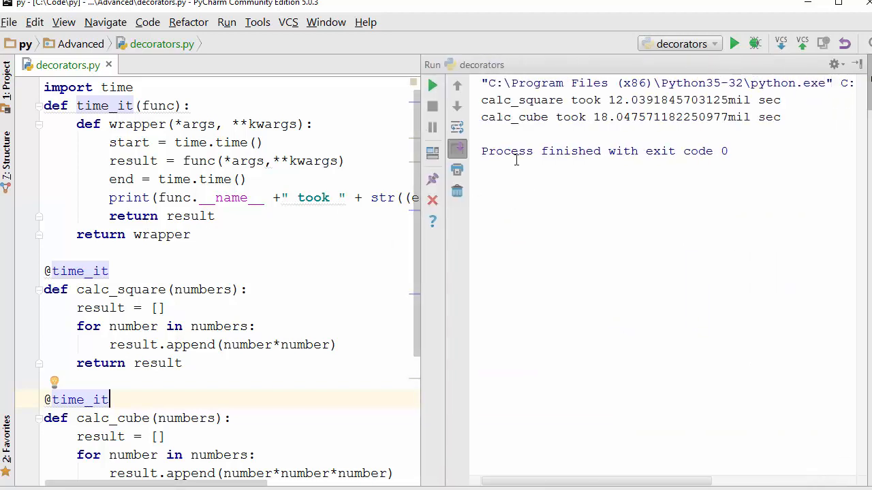
# Hide the Run panel and set a breakpoint on out_square = calc_square(array).
pyautogui.moveTo(482, 101); pyautogui.dragTo(586, 117)
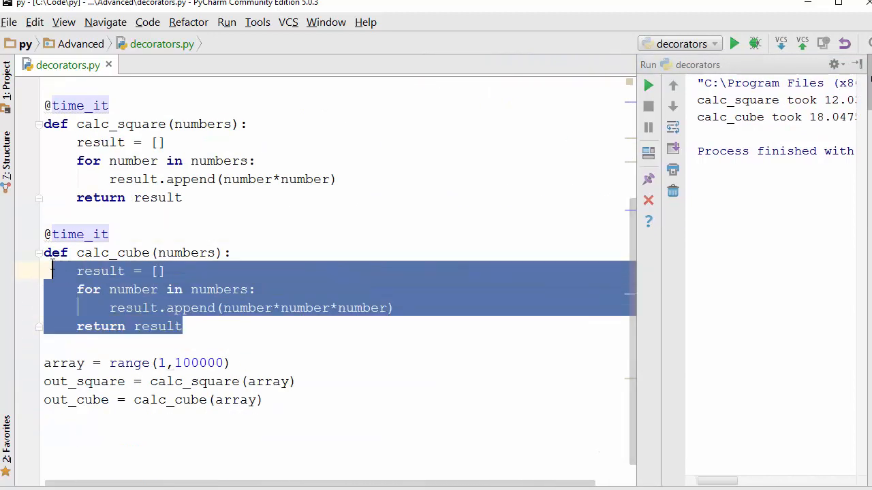
pyautogui.click(246, 333)
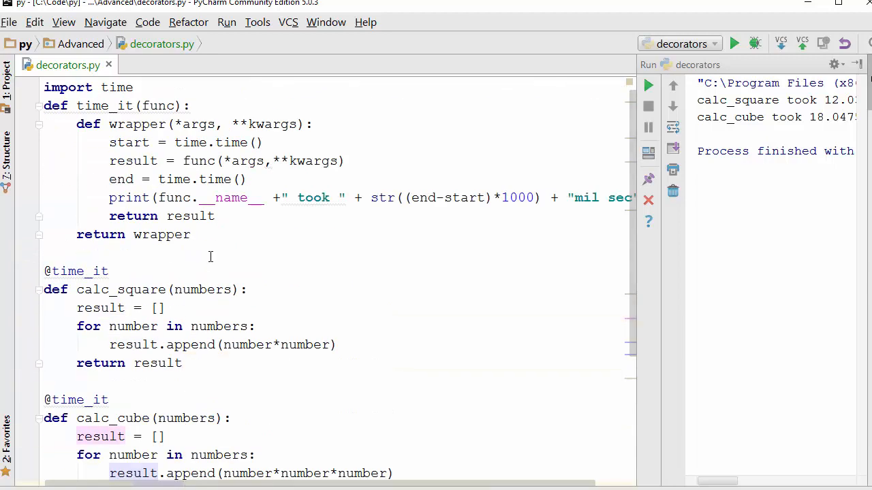
pyautogui.scroll(-3)
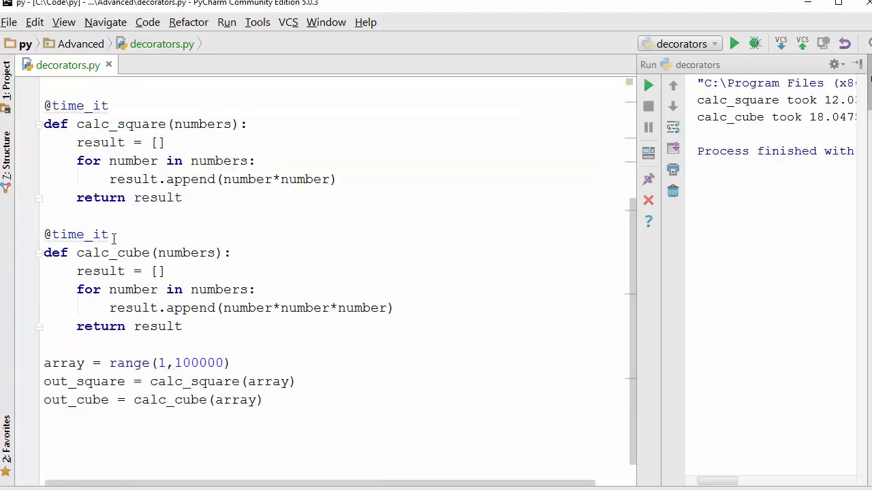
pyautogui.doubleClick(76, 235)
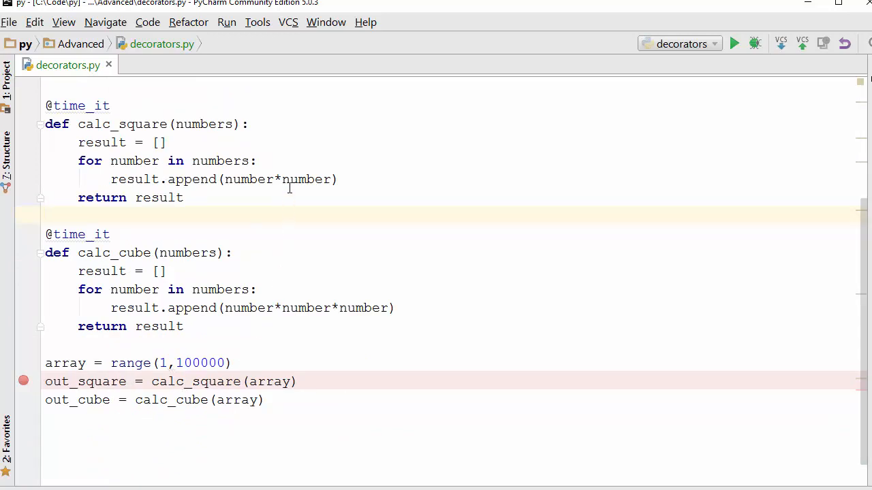
# Debug 'decorators', pausing inside wrapper at start = time.time() with func as calc_square.
pyautogui.rightClick(289, 189)
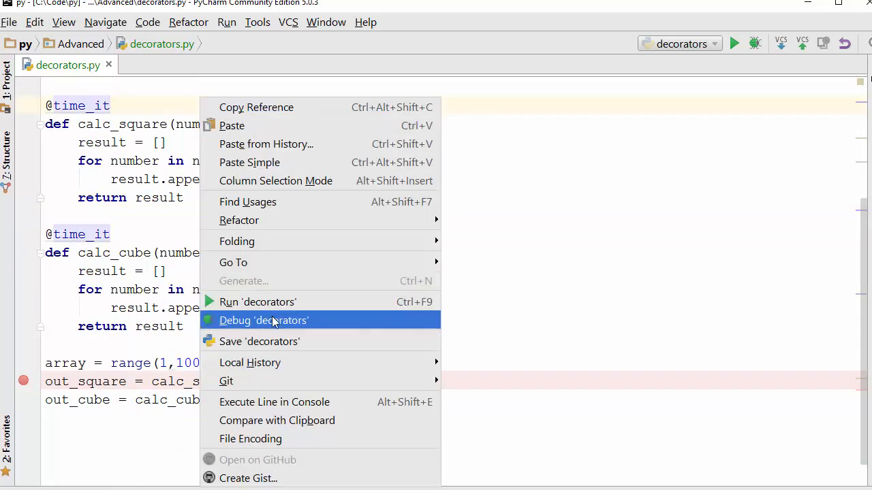
pyautogui.click(264, 320)
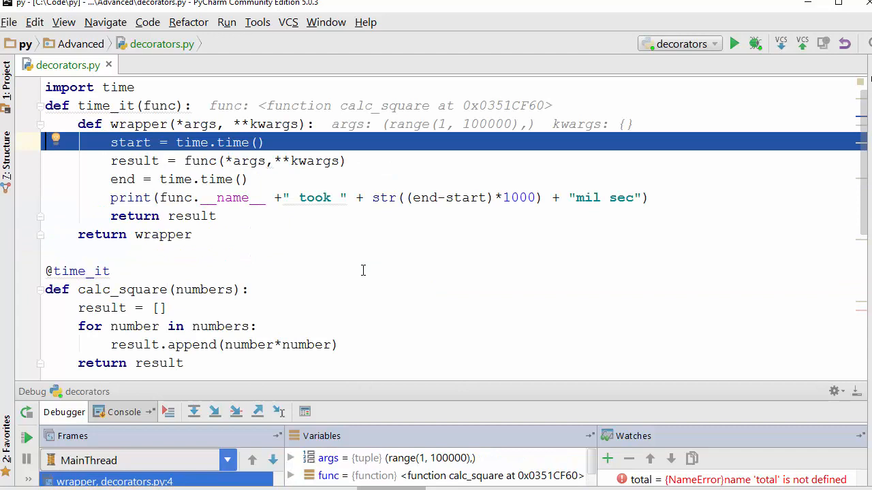
pyautogui.moveTo(170, 313)
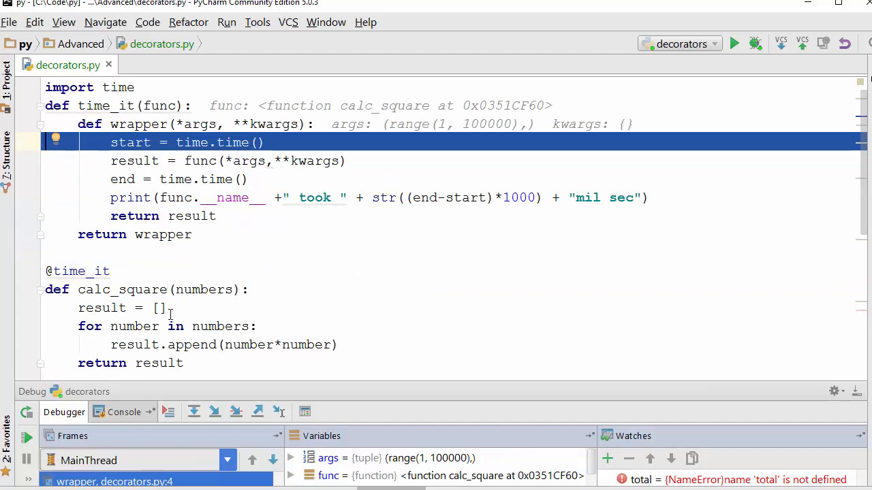
# Step into the decorated calc_square call and set a breakpoint on its return result line.
pyautogui.scroll(-3)
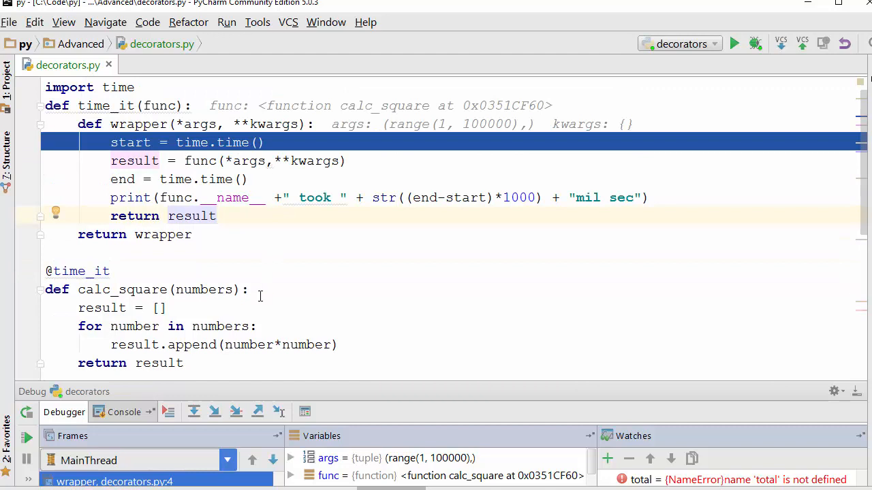
pyautogui.click(193, 412)
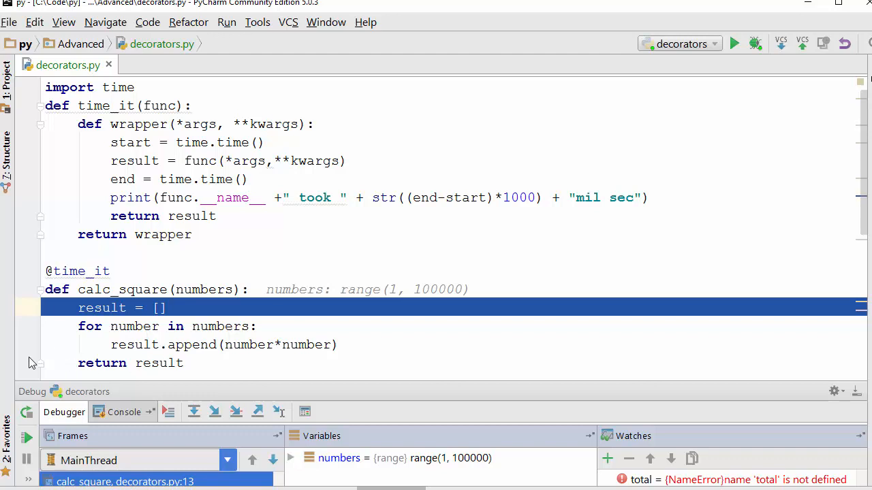
pyautogui.click(23, 362)
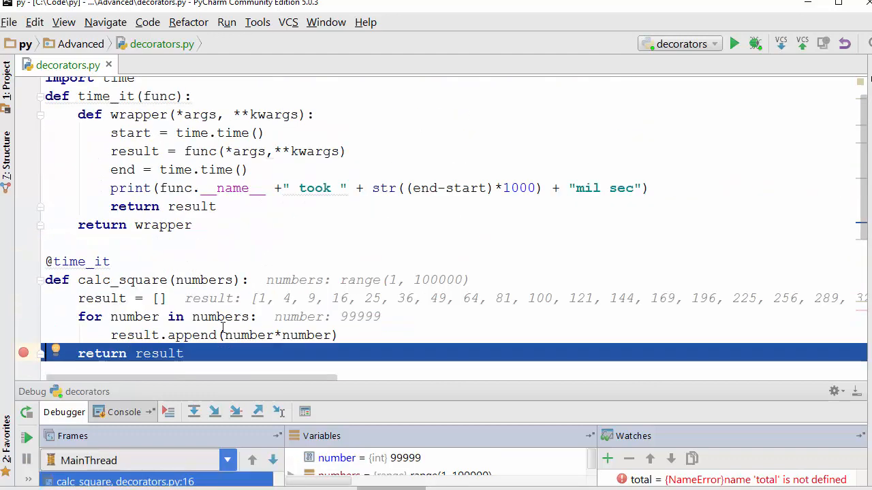
# Step through the wrapper's end timing, print and return lines back to out_square = calc_square(array).
pyautogui.scroll(-3)
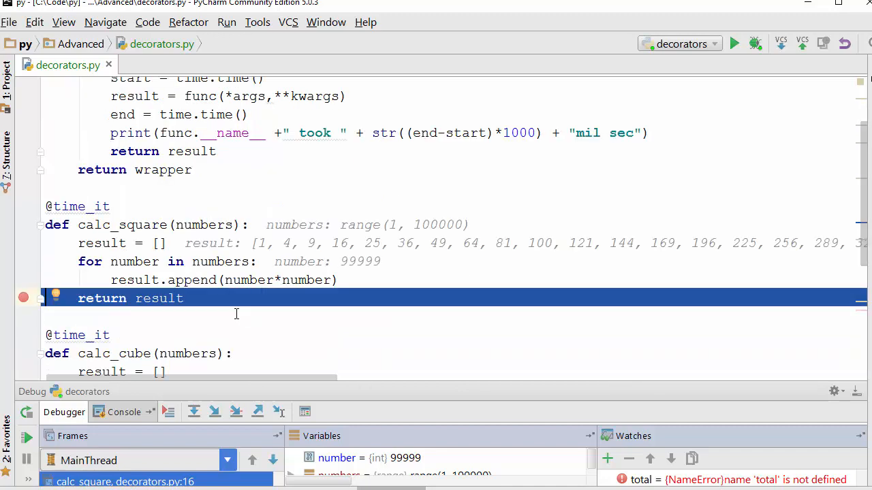
pyautogui.click(193, 412)
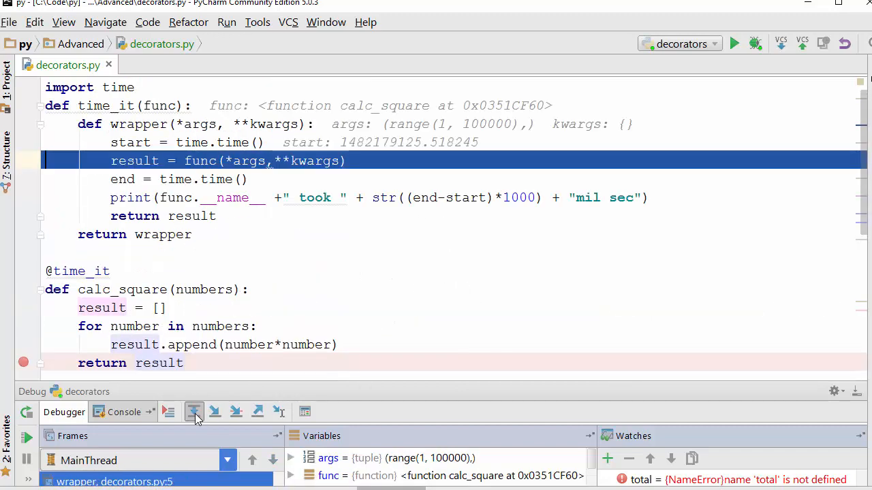
pyautogui.click(193, 412)
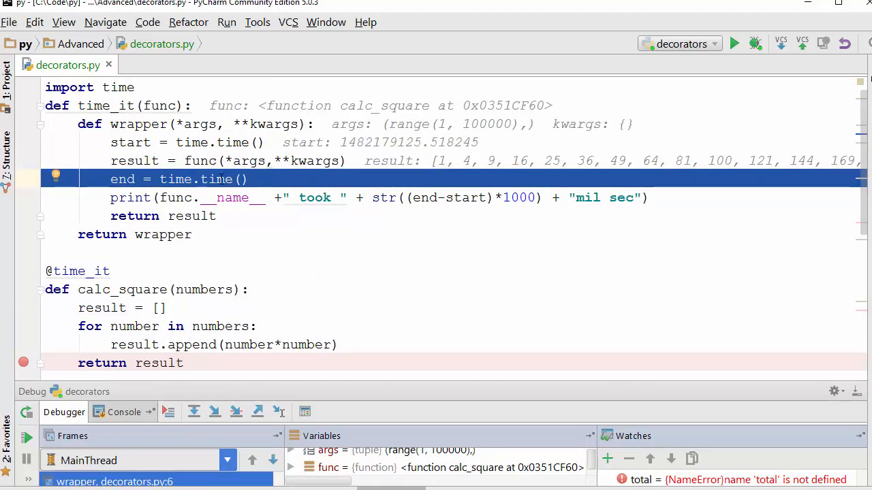
pyautogui.click(194, 412)
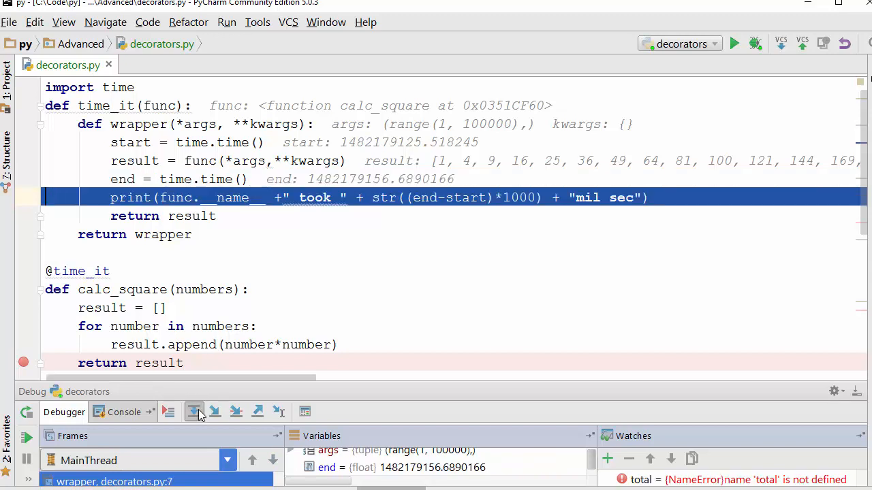
pyautogui.click(194, 411)
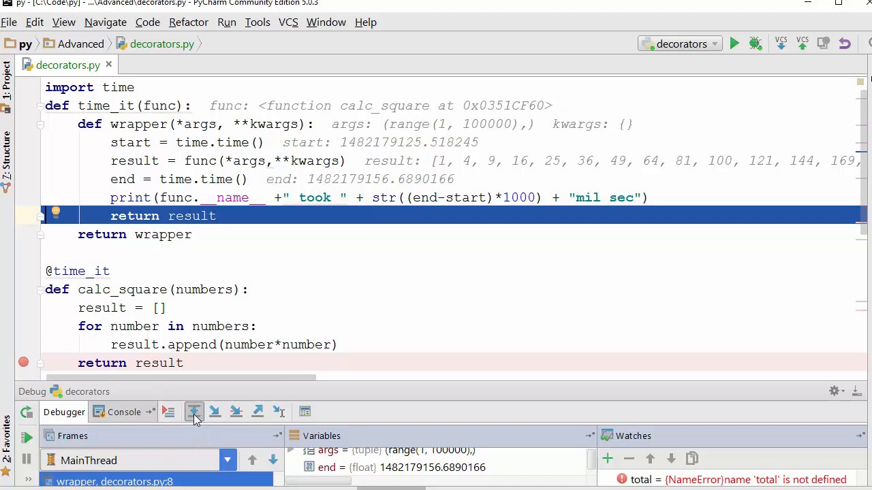
pyautogui.click(194, 411)
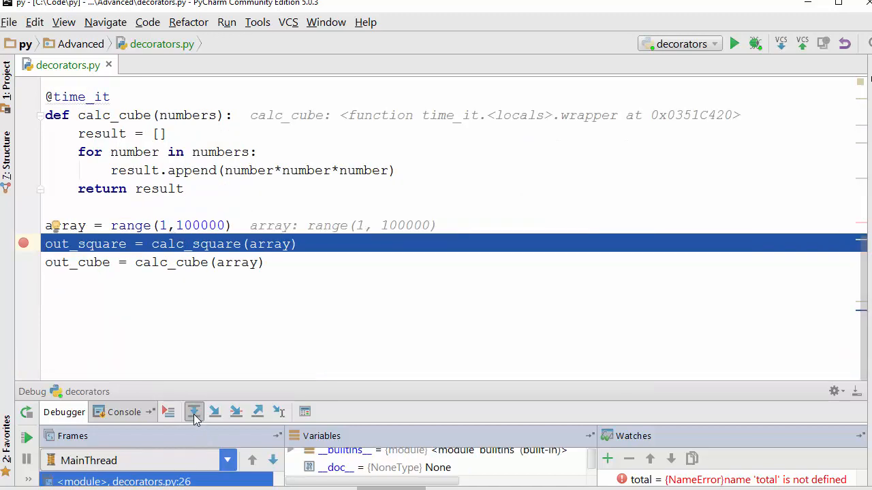
pyautogui.click(193, 411)
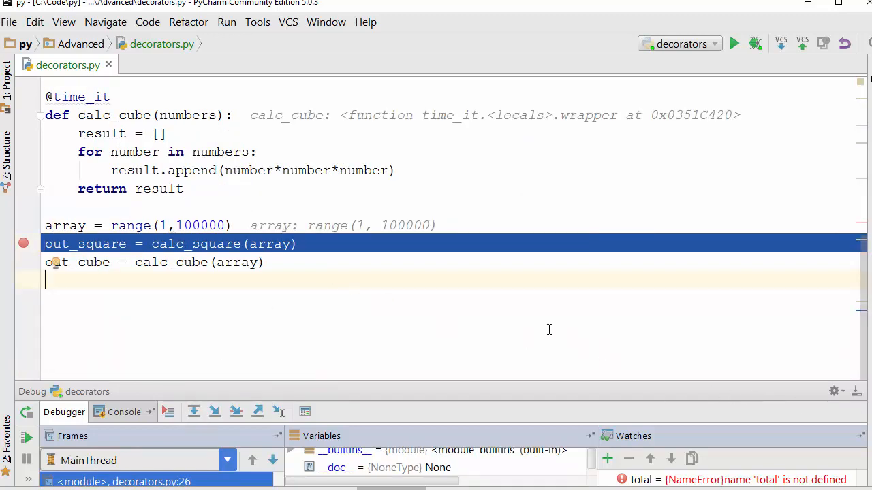
pyautogui.moveTo(211, 437)
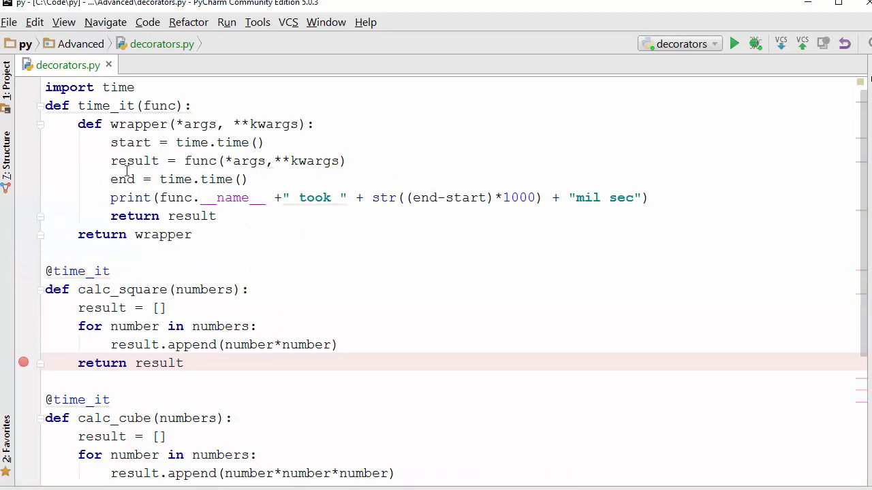
# Stop the debug session, leaving decorators.py open with the return breakpoint.
pyautogui.click(163, 234)
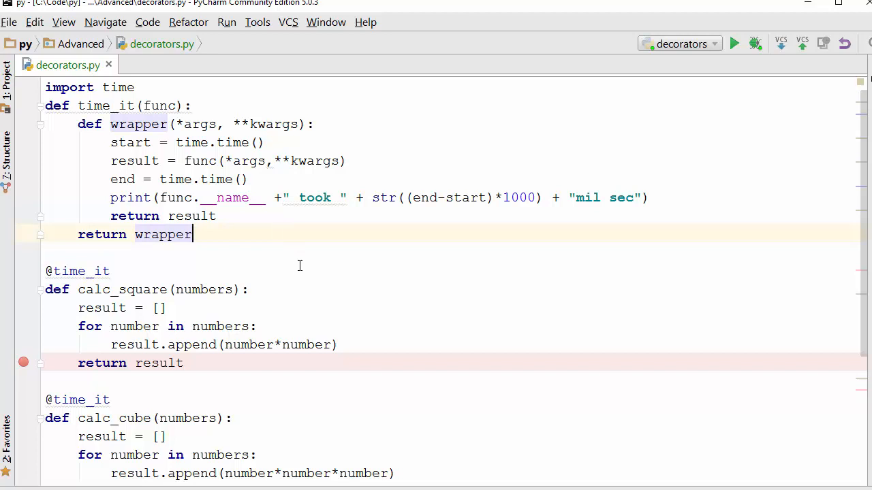
pyautogui.moveTo(237, 406)
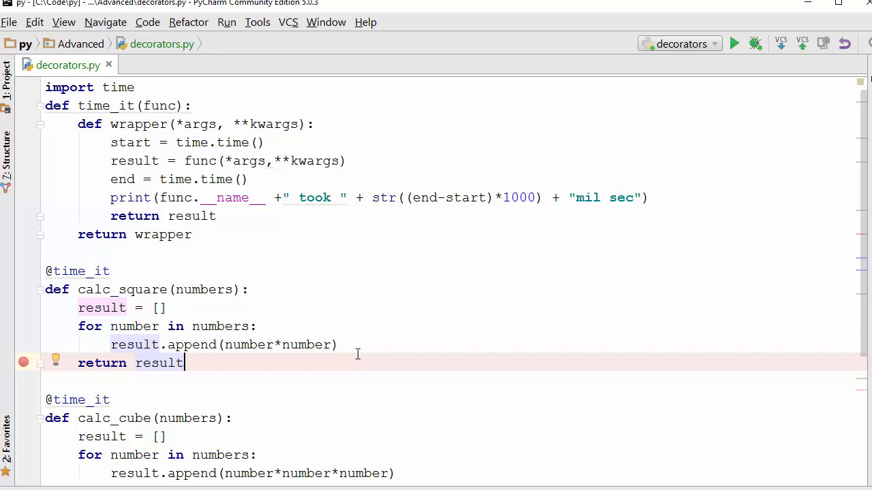
pyautogui.moveTo(548, 420)
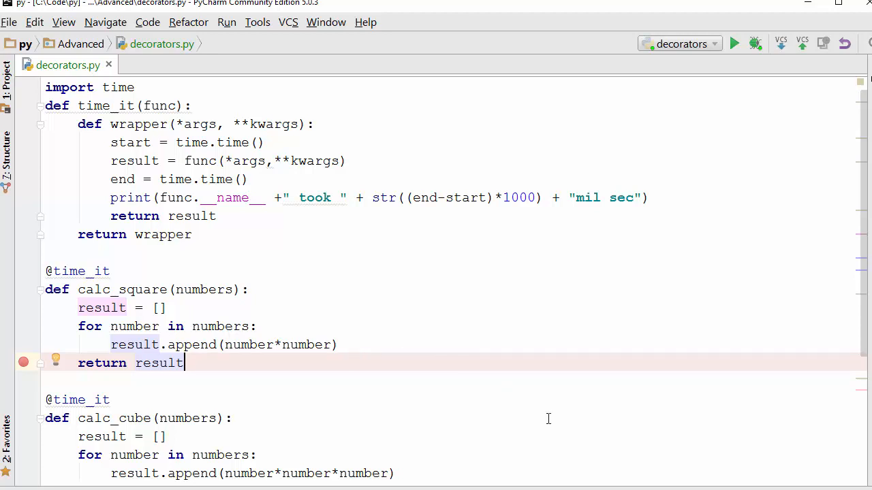